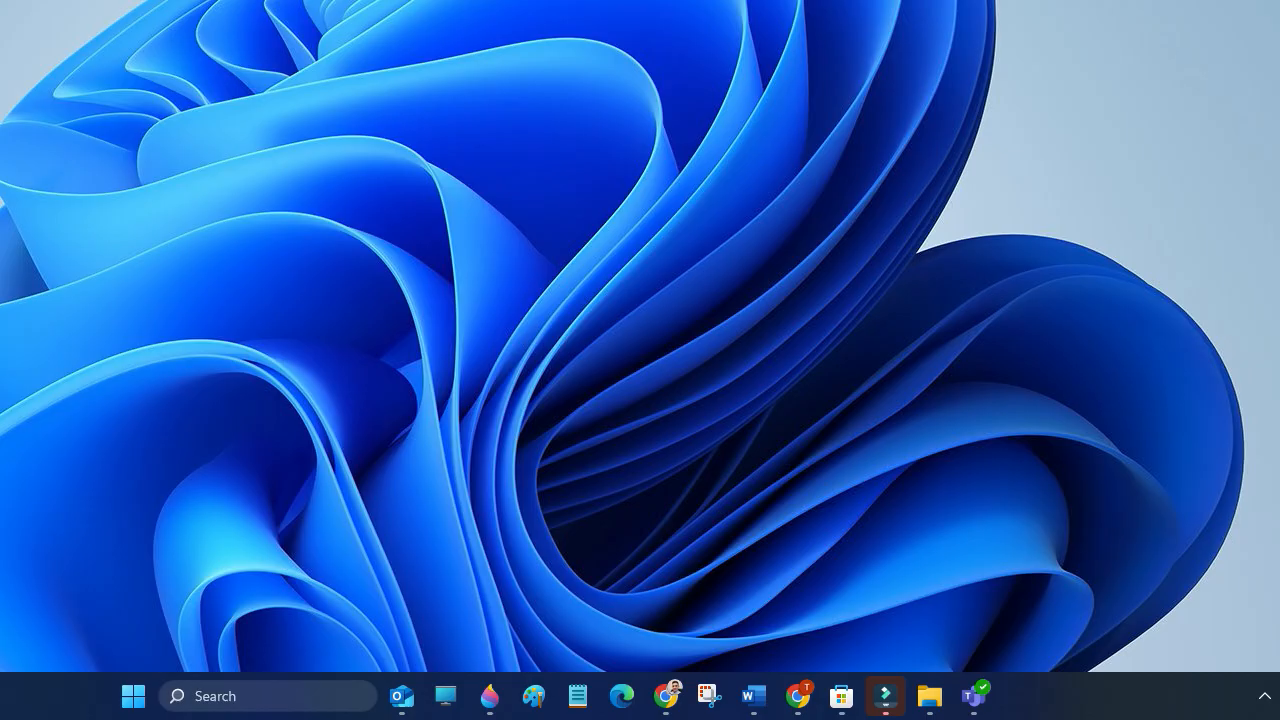
mouse_move(436, 264)
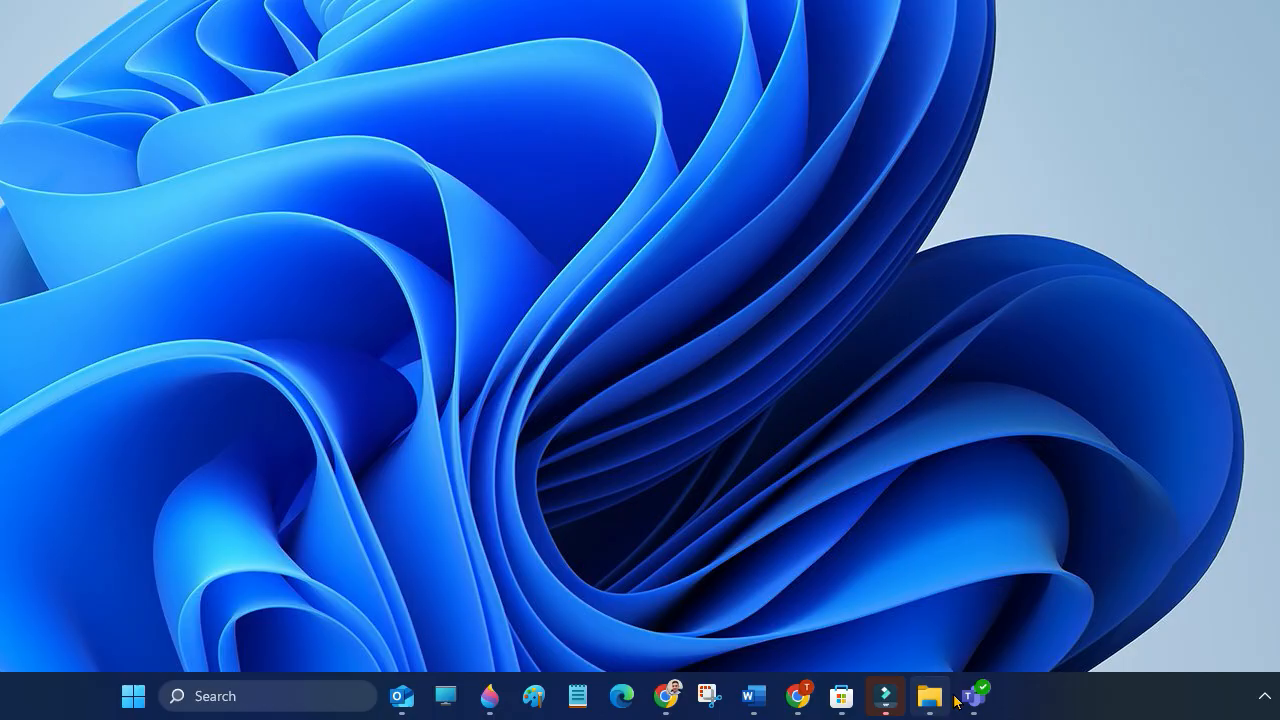
Bring up Microsoft Teams from the taskbar and its Settings-and-more menu.
click(974, 696)
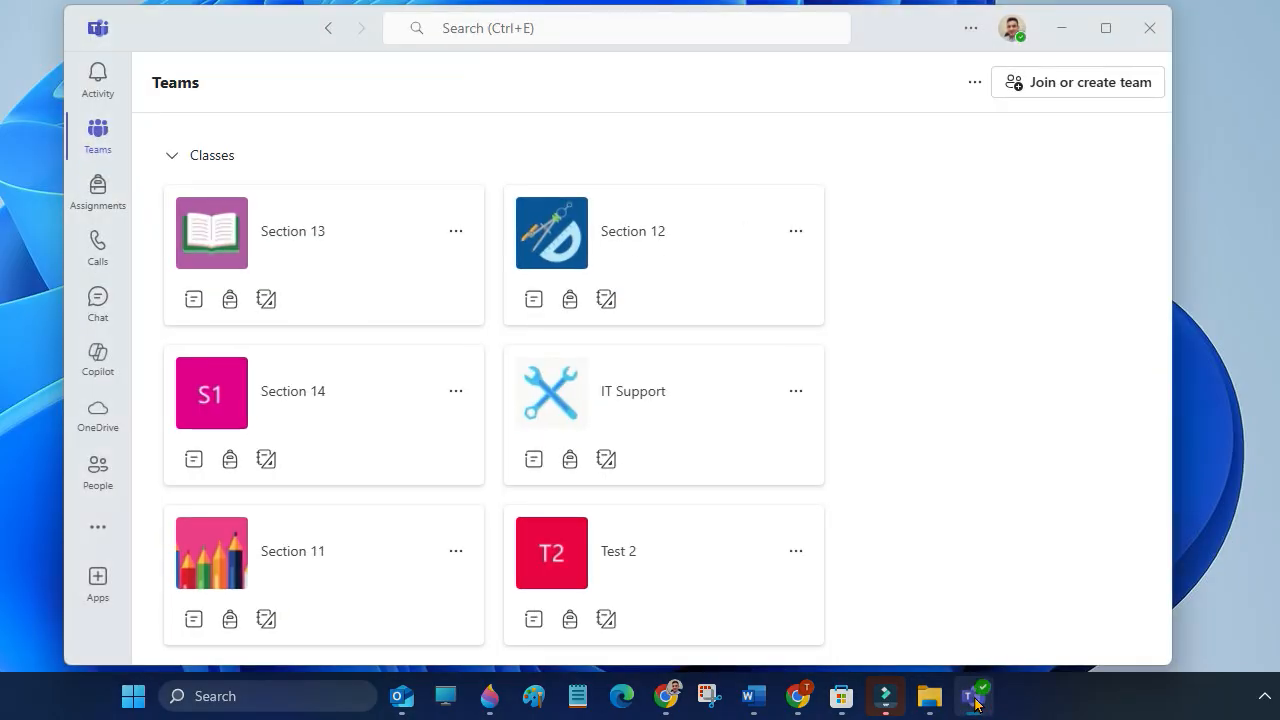
mouse_move(996, 564)
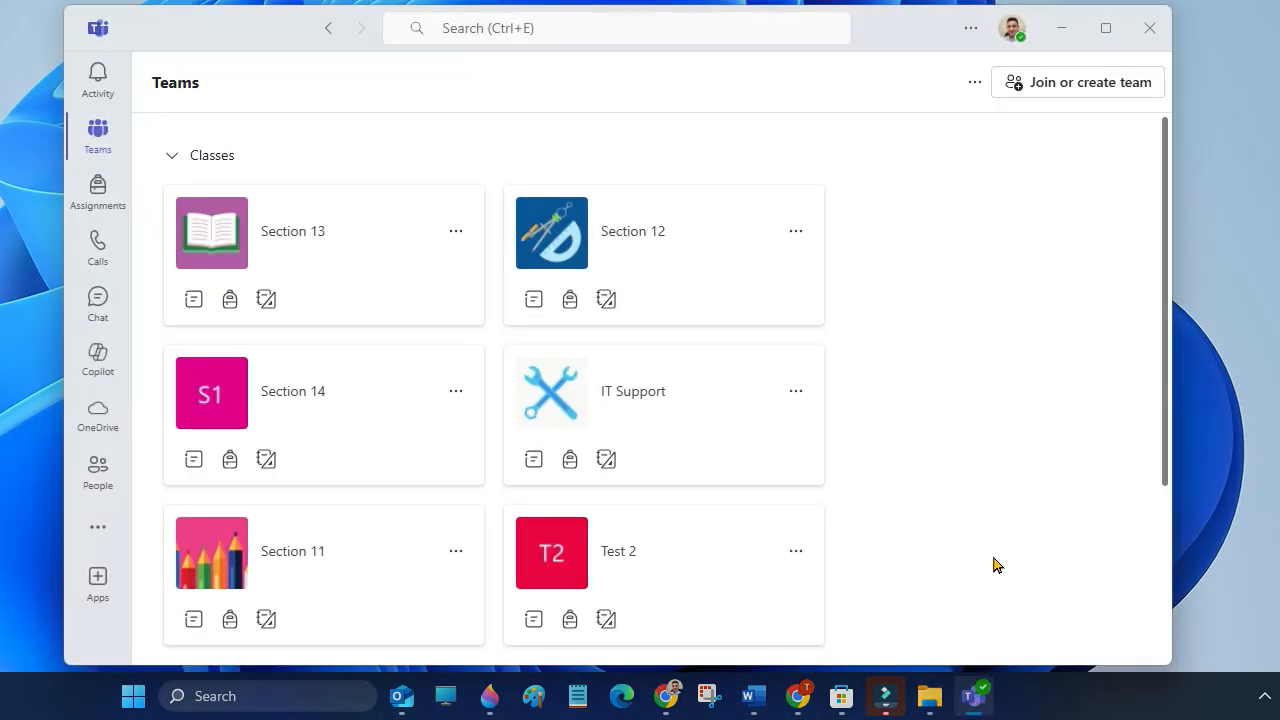
mouse_move(924, 110)
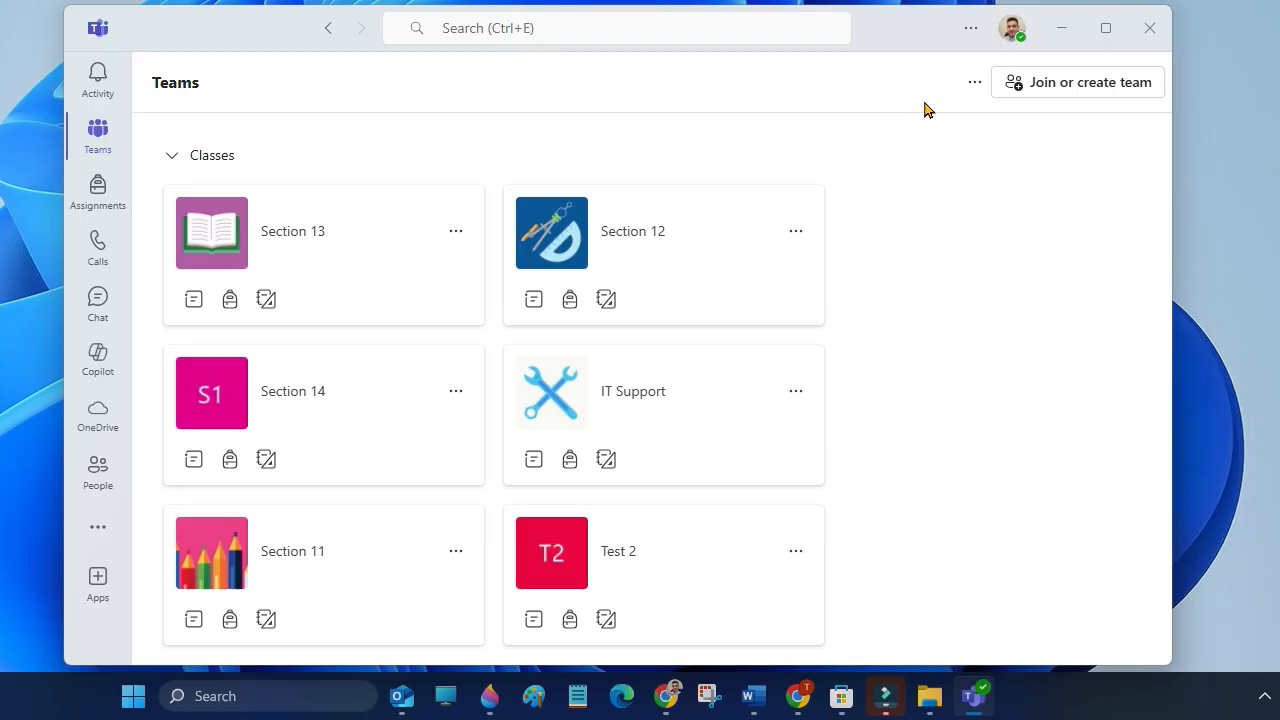
mouse_move(938, 88)
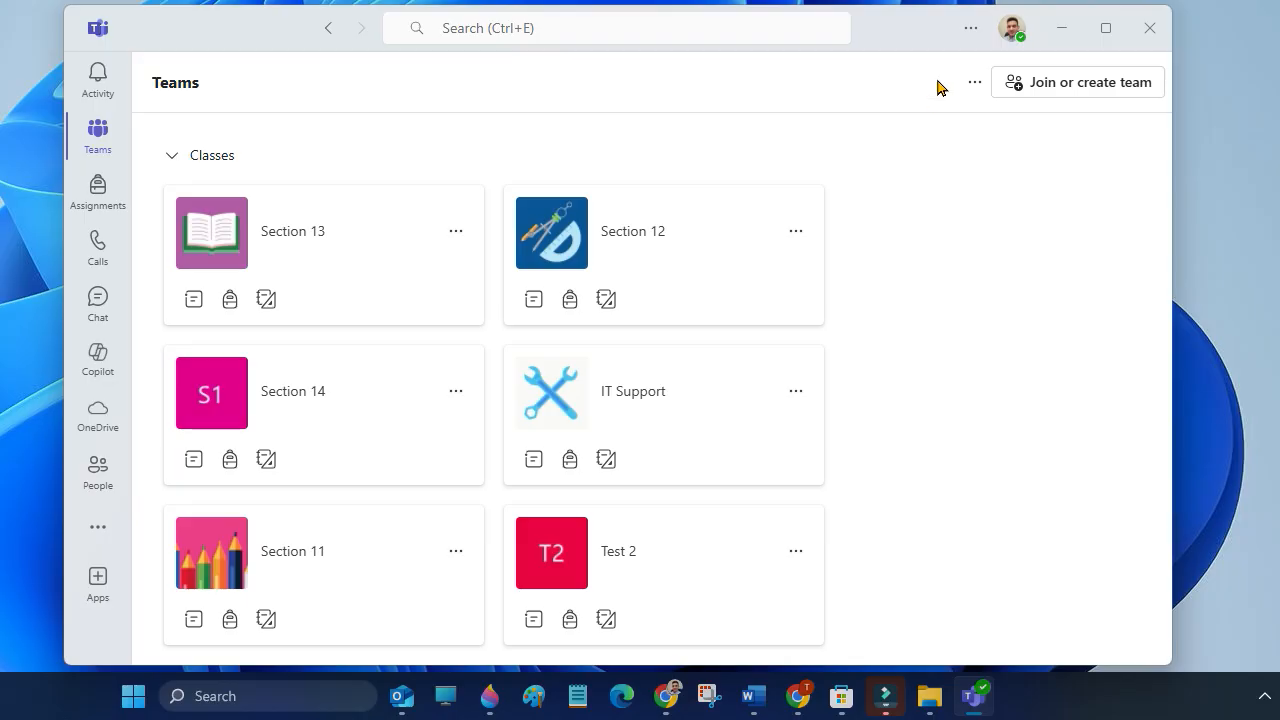
mouse_move(970, 28)
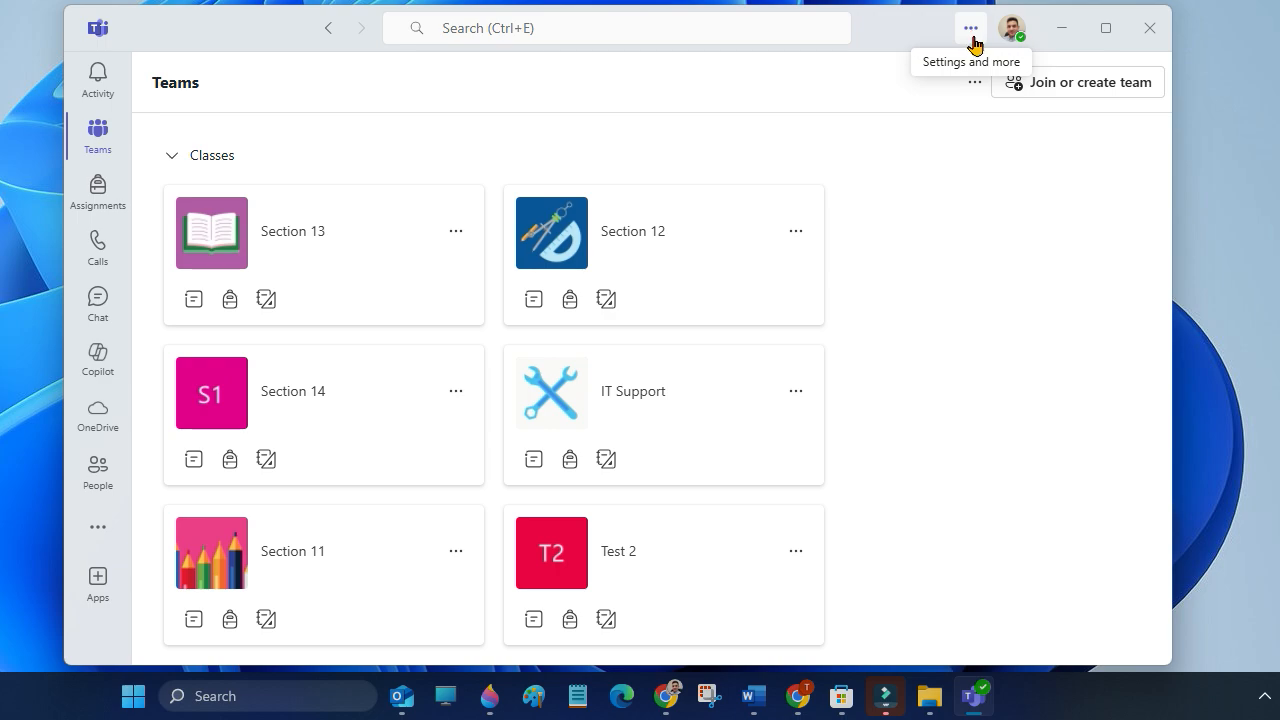
click(968, 28)
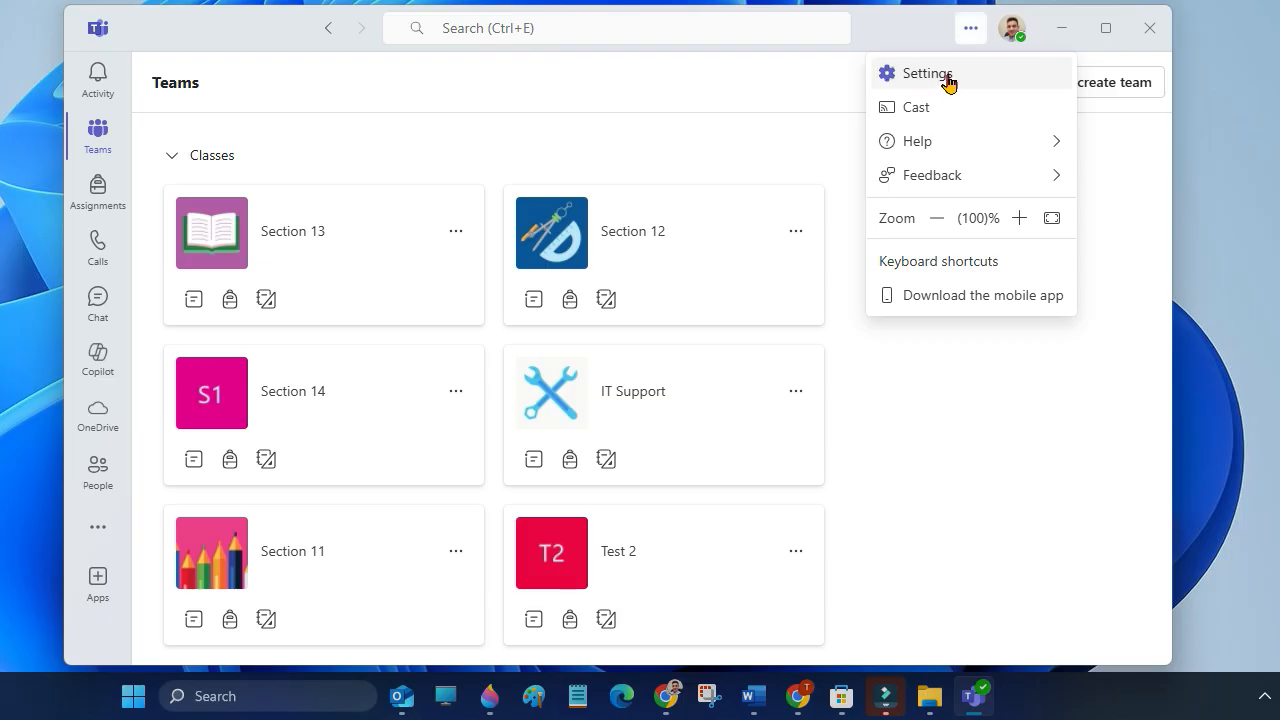
Go to Settings and show the Devices page with speaker and microphone choices.
click(924, 72)
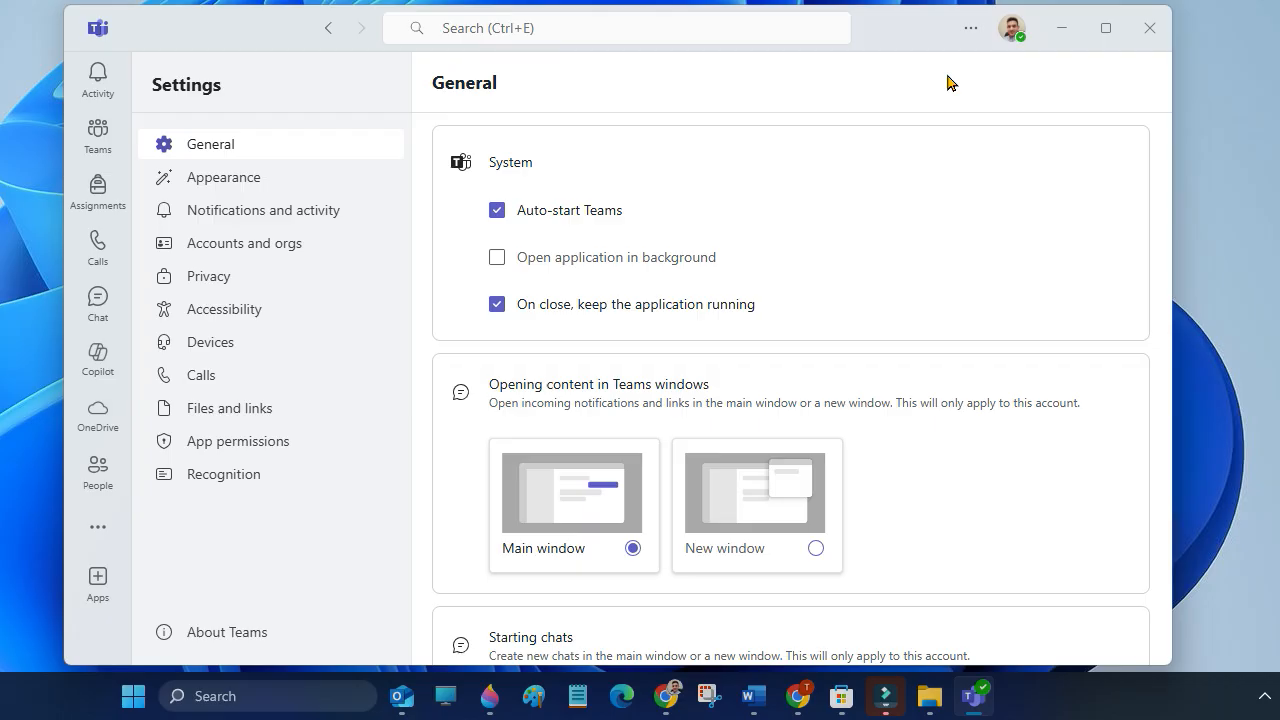
mouse_move(290, 292)
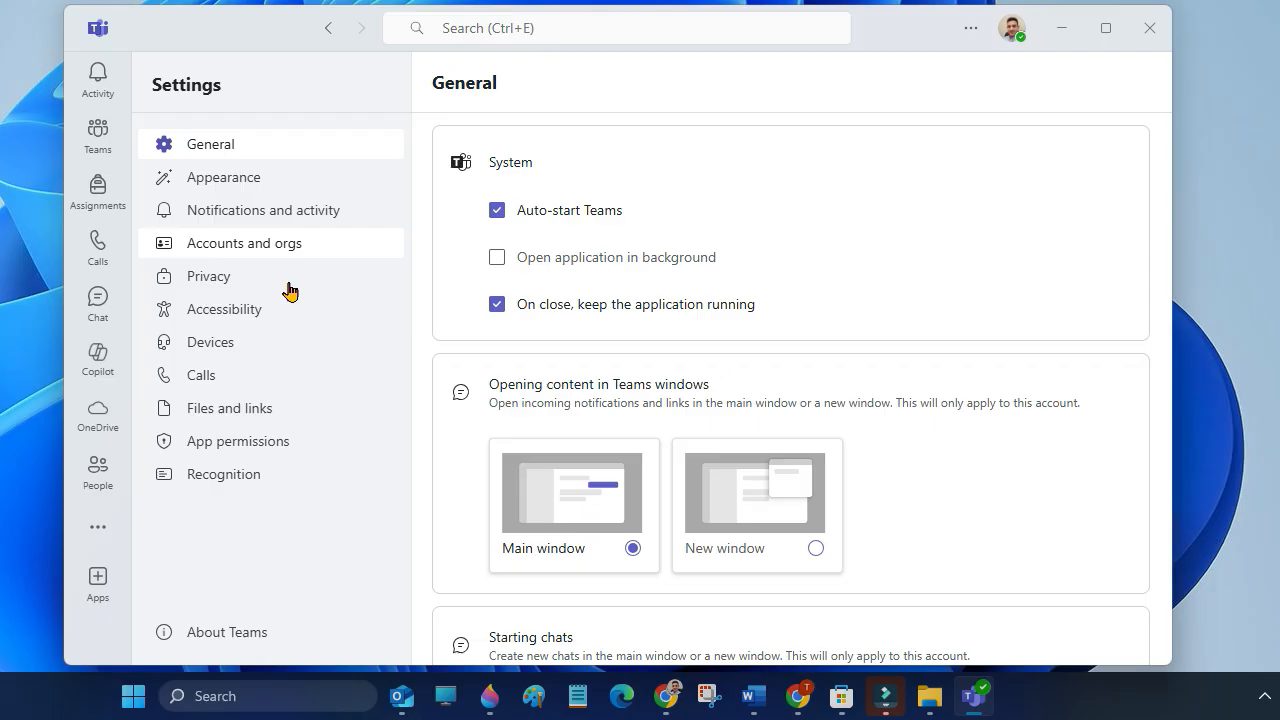
mouse_move(236, 340)
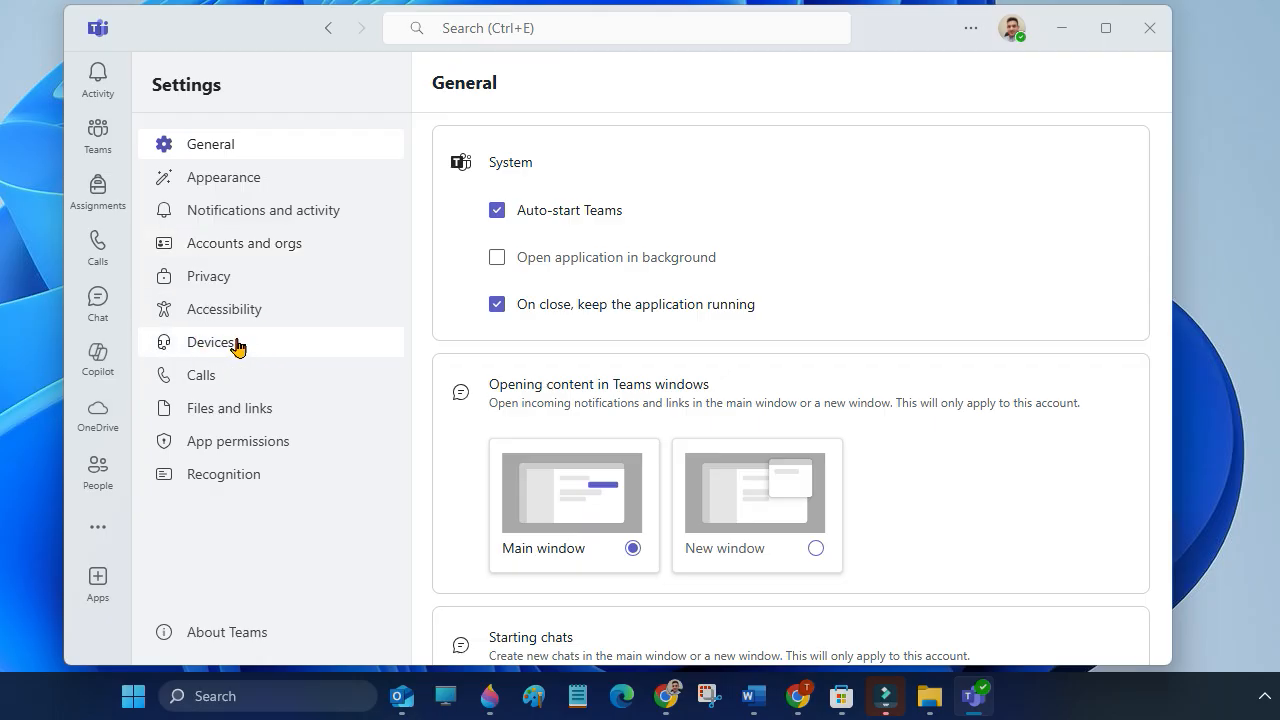
mouse_move(238, 350)
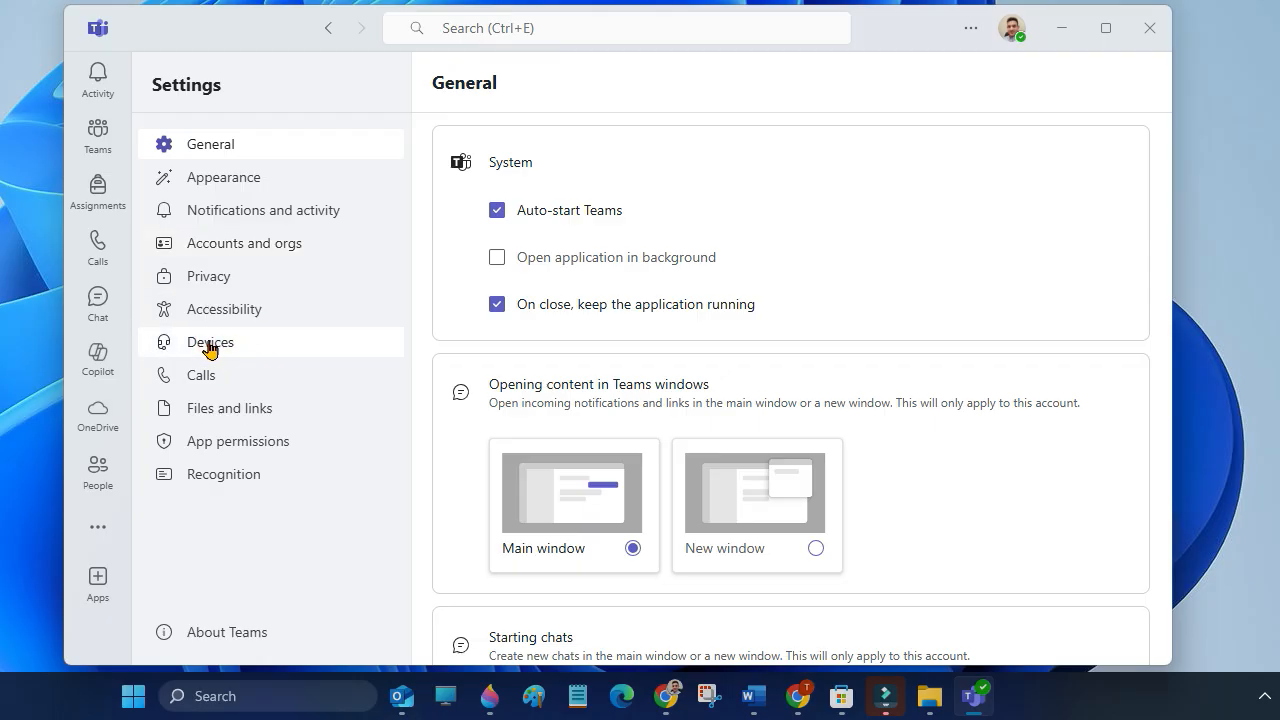
click(210, 342)
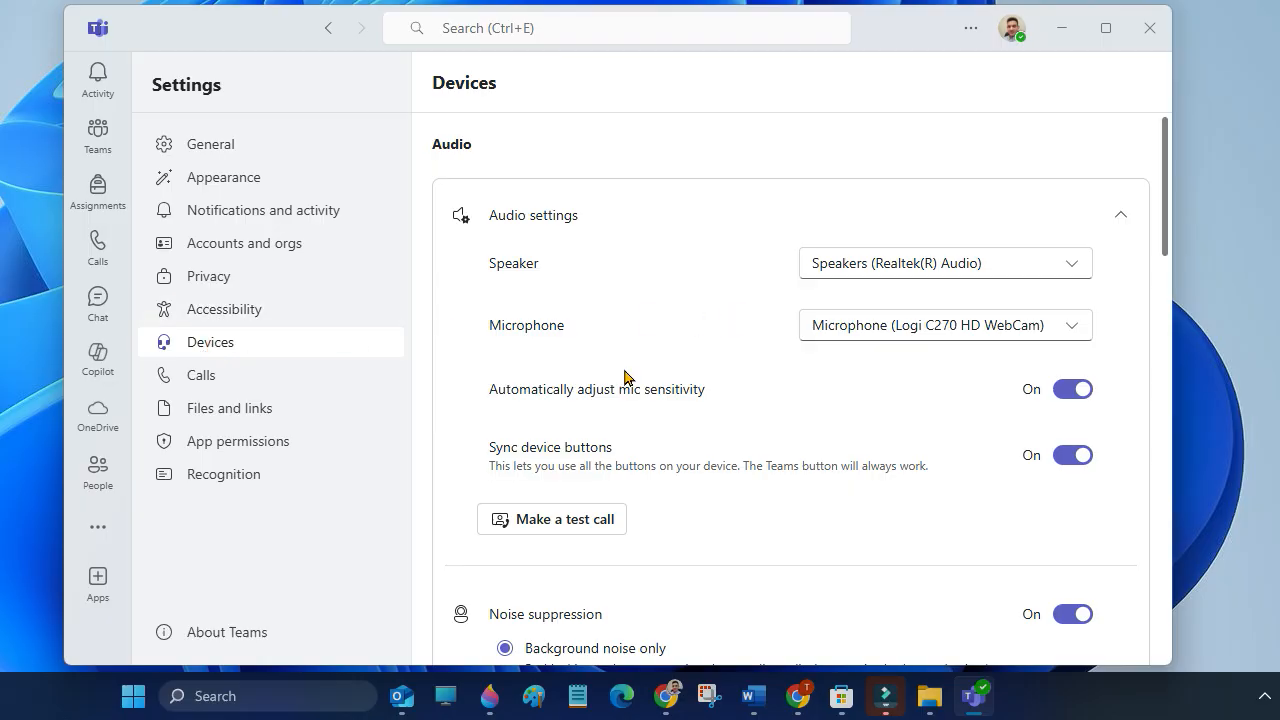
mouse_move(668, 346)
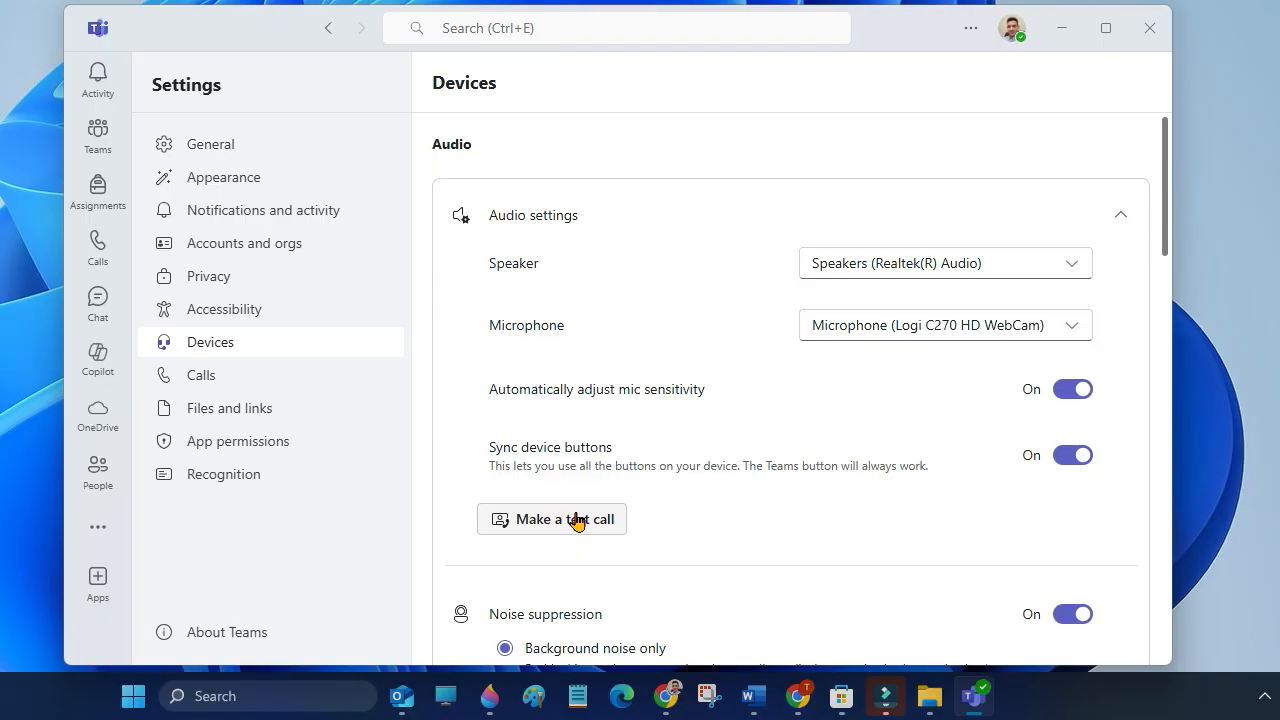
Start a test call with Echo and dismiss the re-adding apps notice.
click(552, 518)
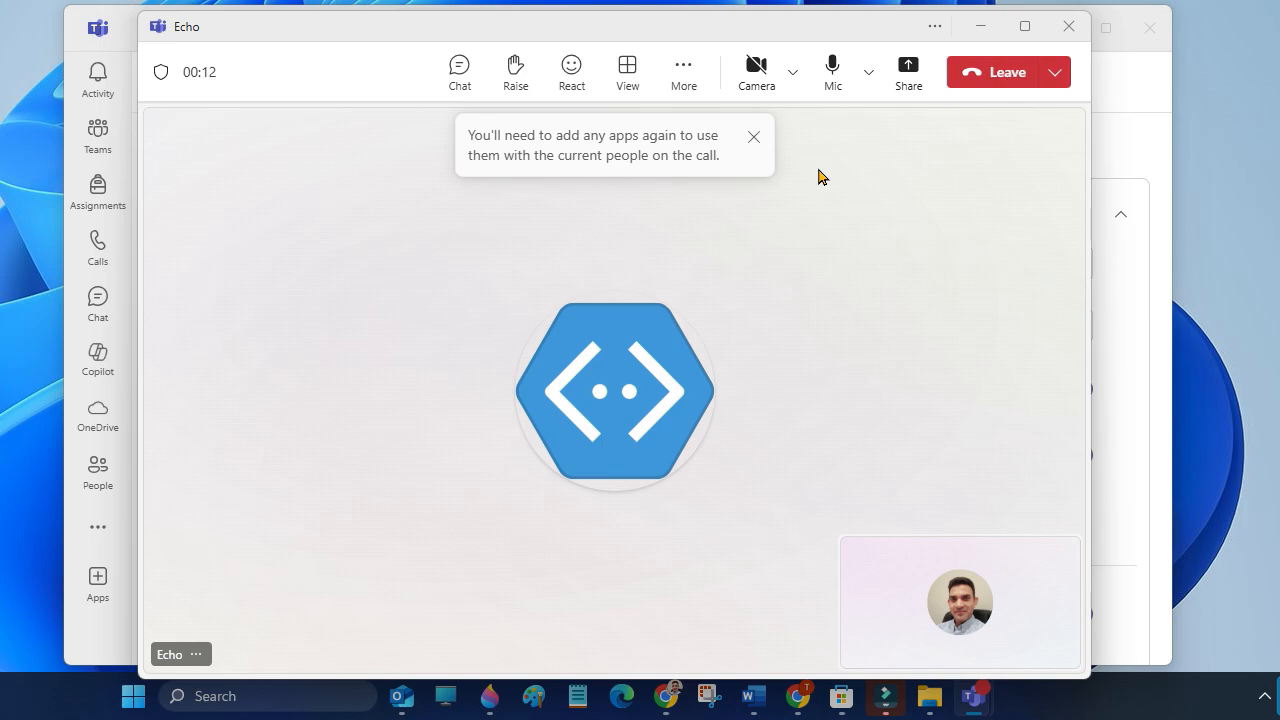
click(752, 136)
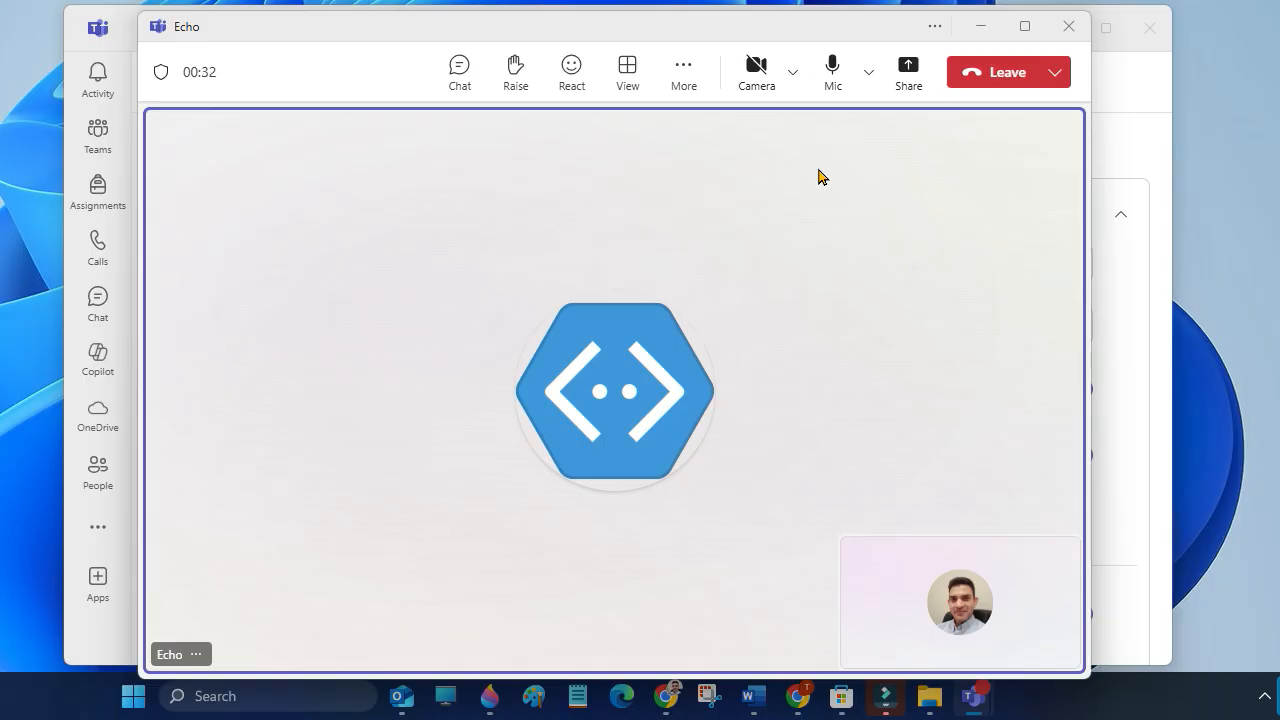
mouse_move(844, 188)
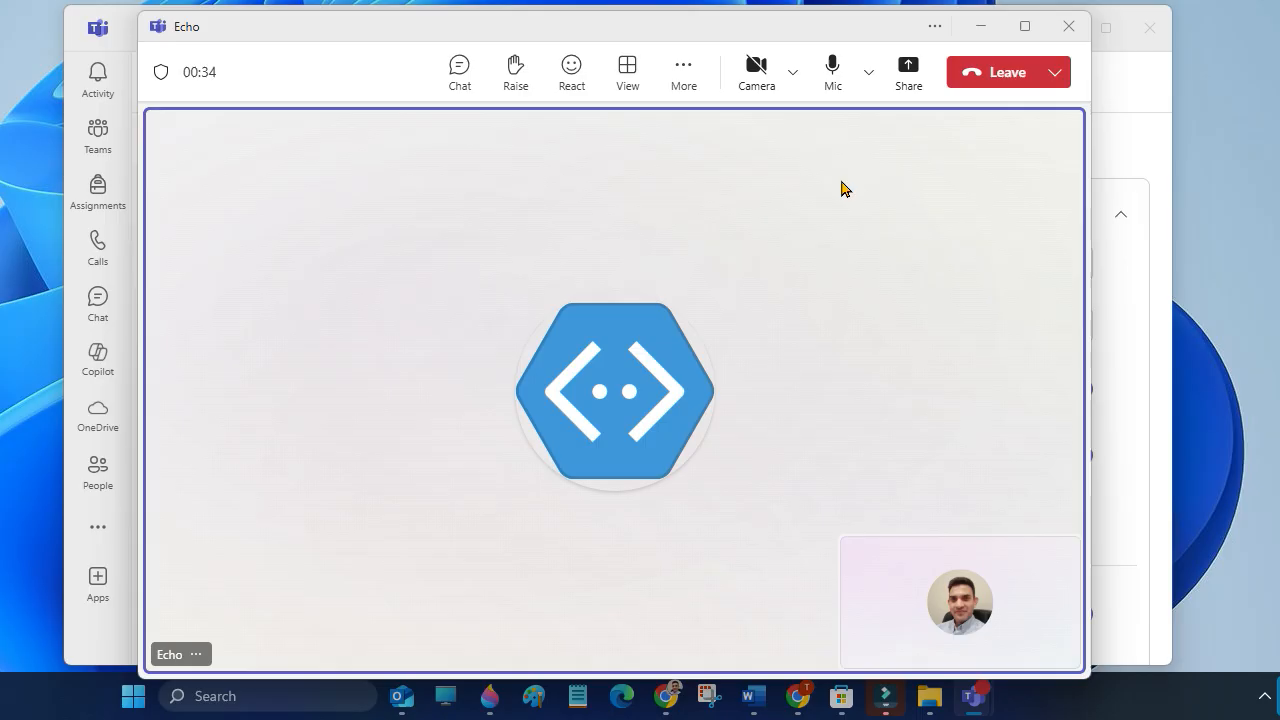
mouse_move(940, 282)
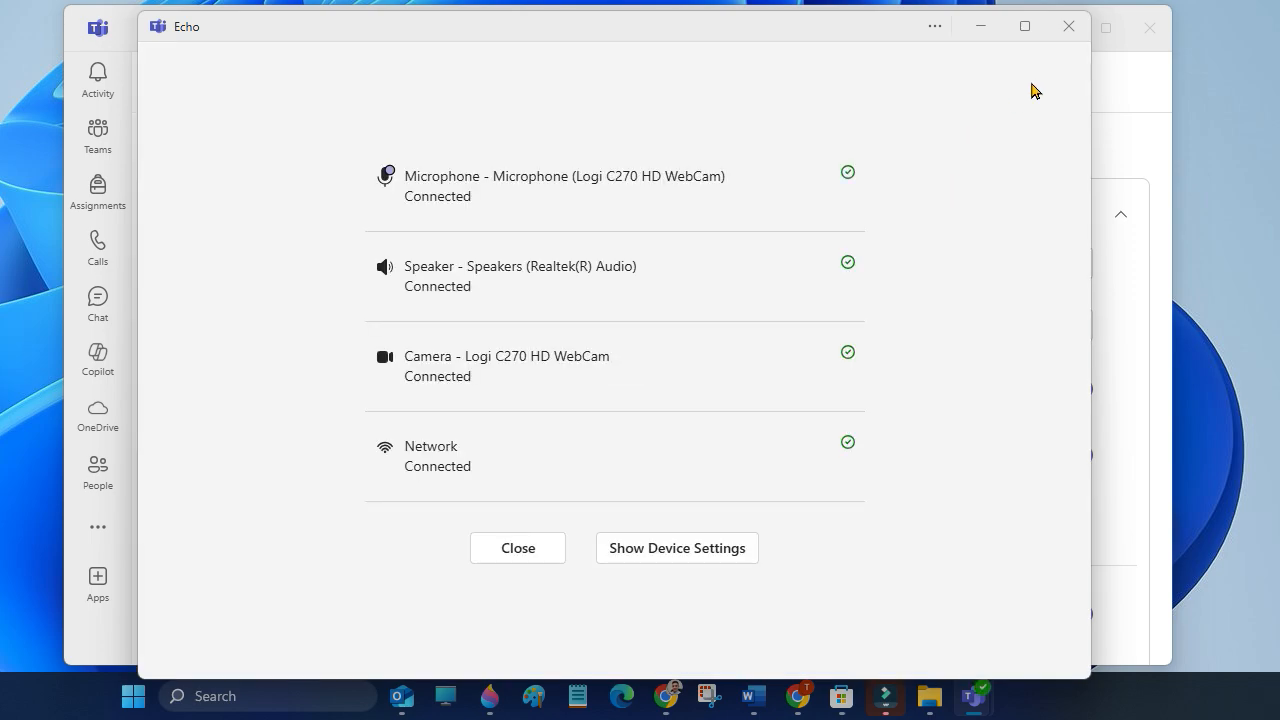
mouse_move(756, 204)
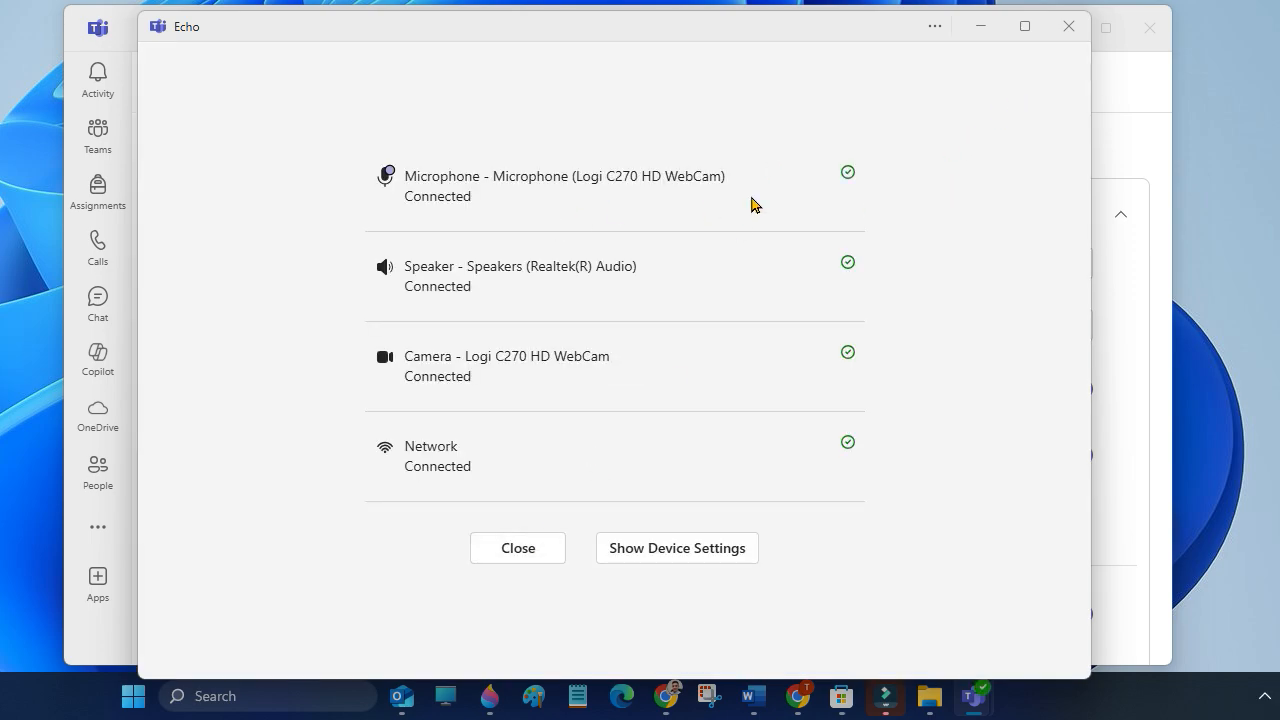
mouse_move(670, 200)
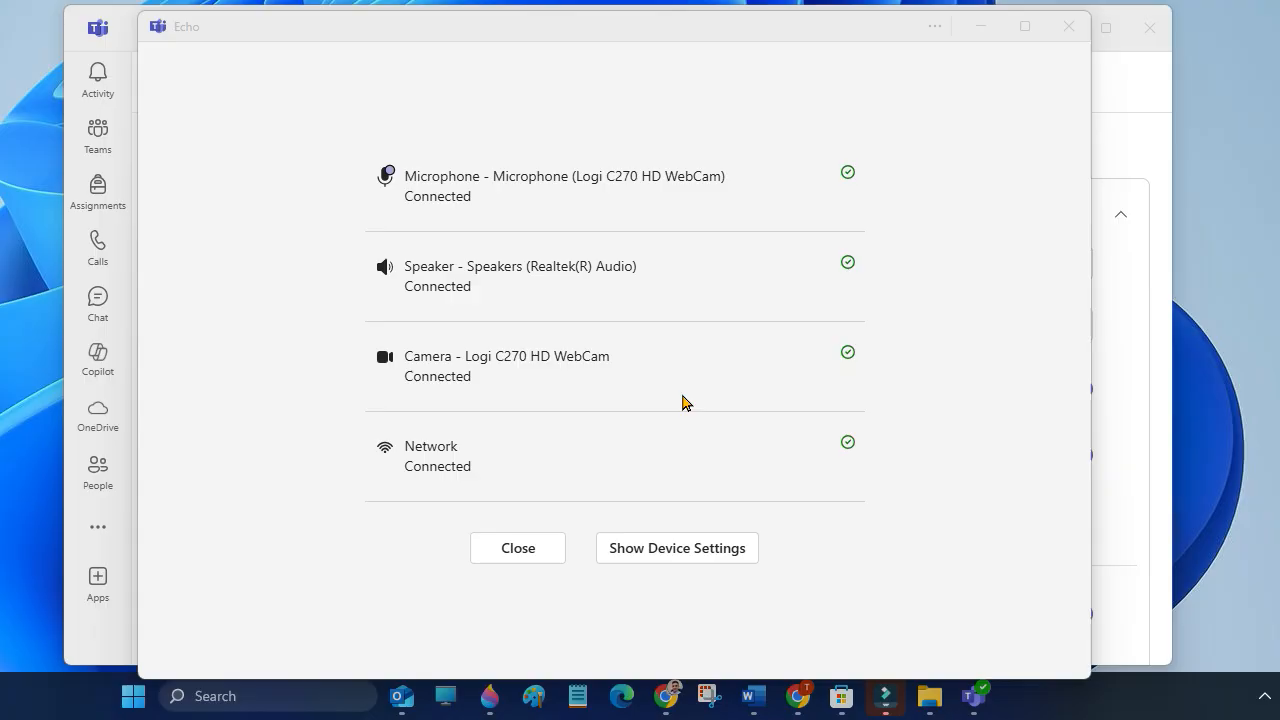
mouse_move(696, 558)
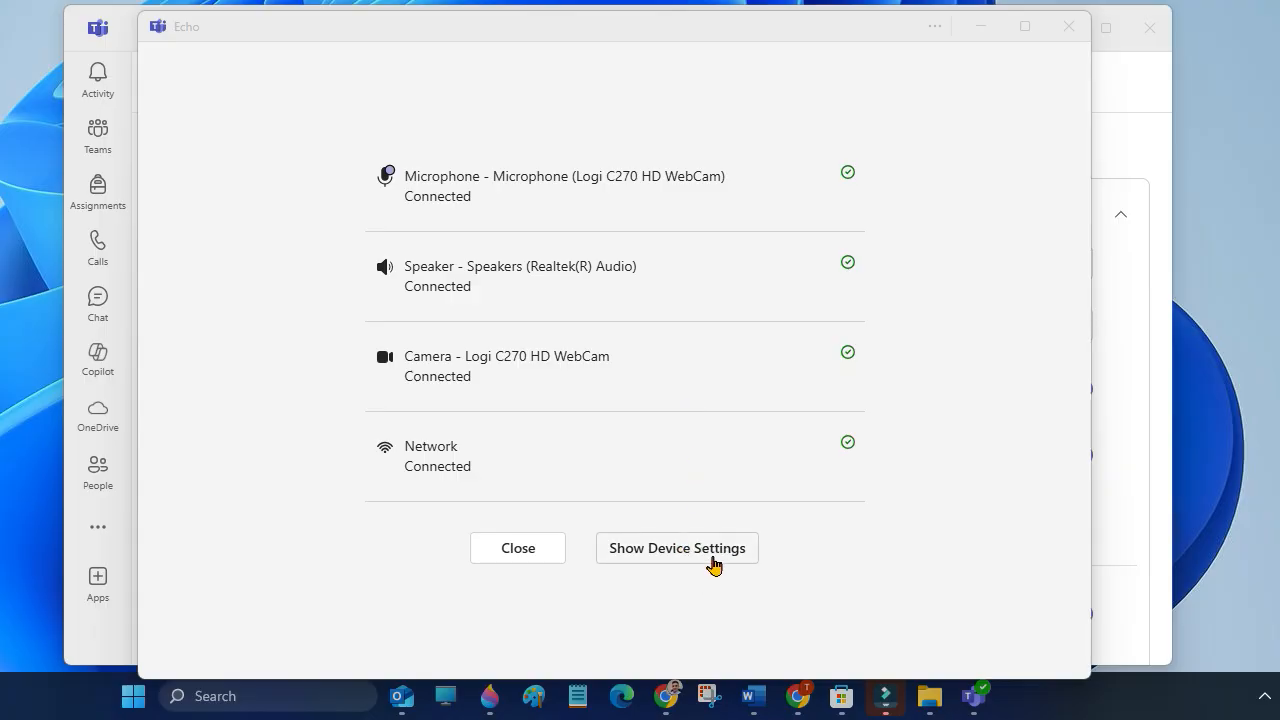
click(676, 548)
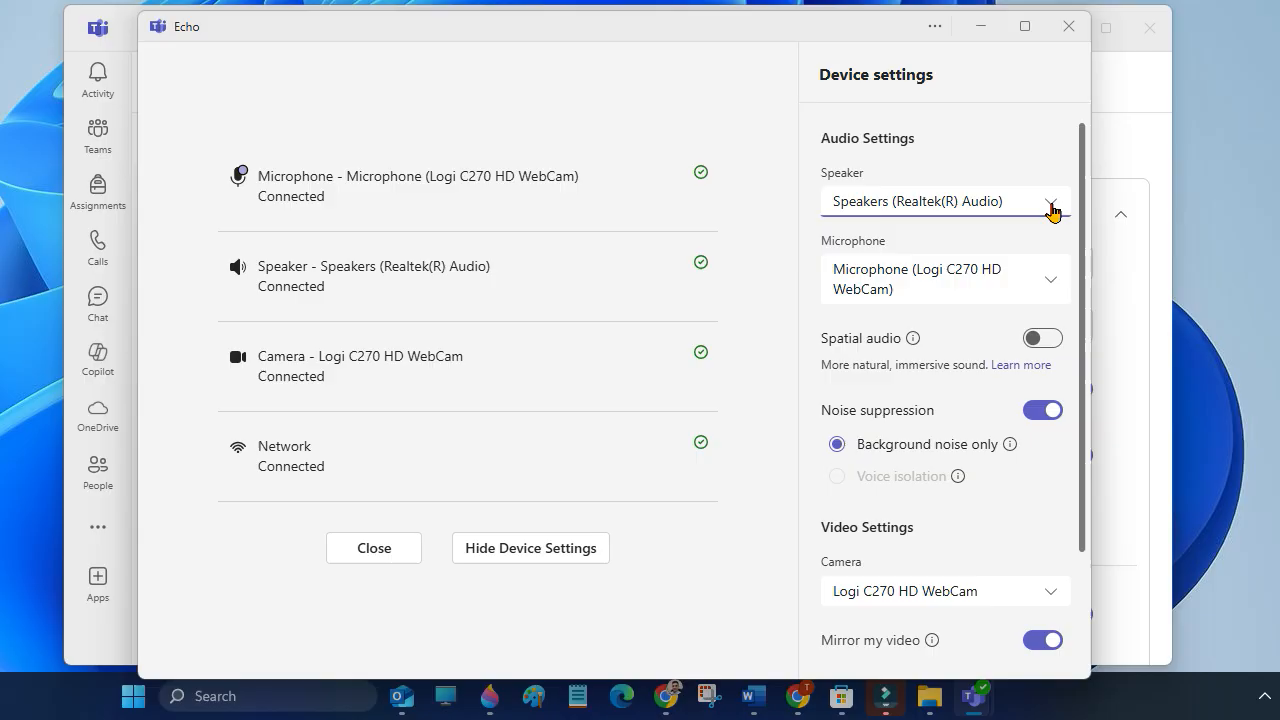
click(1050, 200)
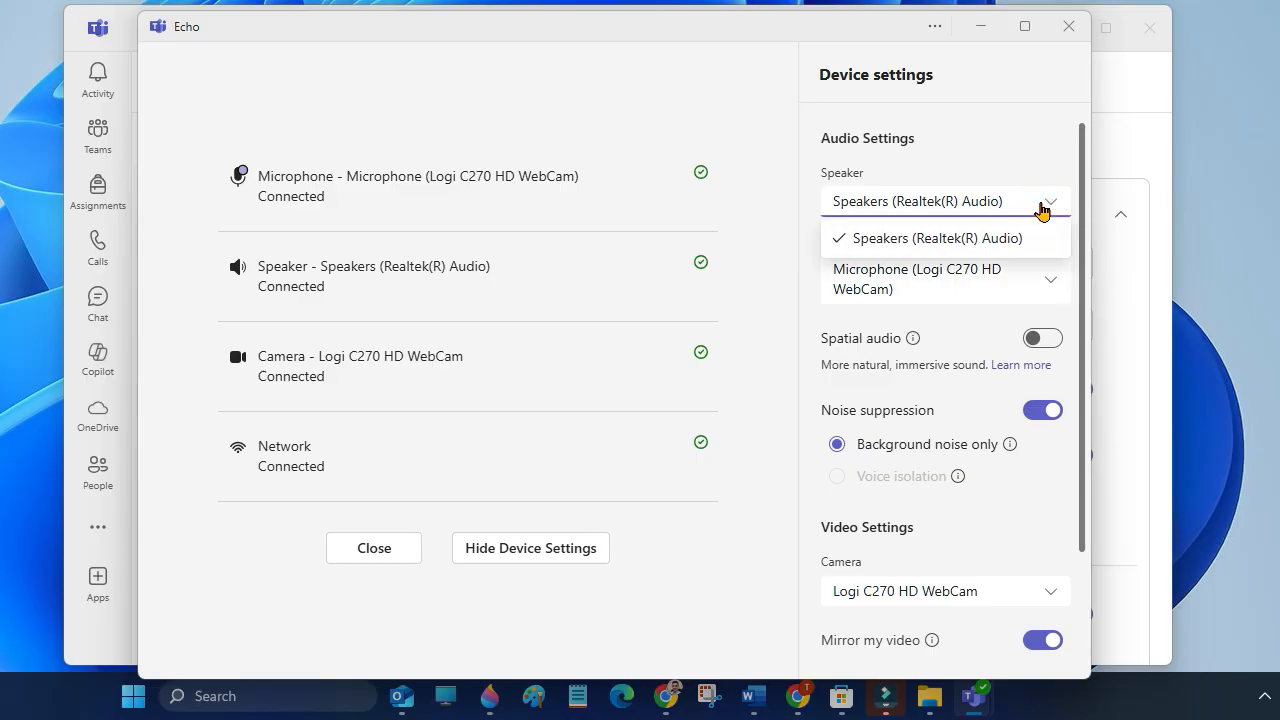
mouse_move(1028, 224)
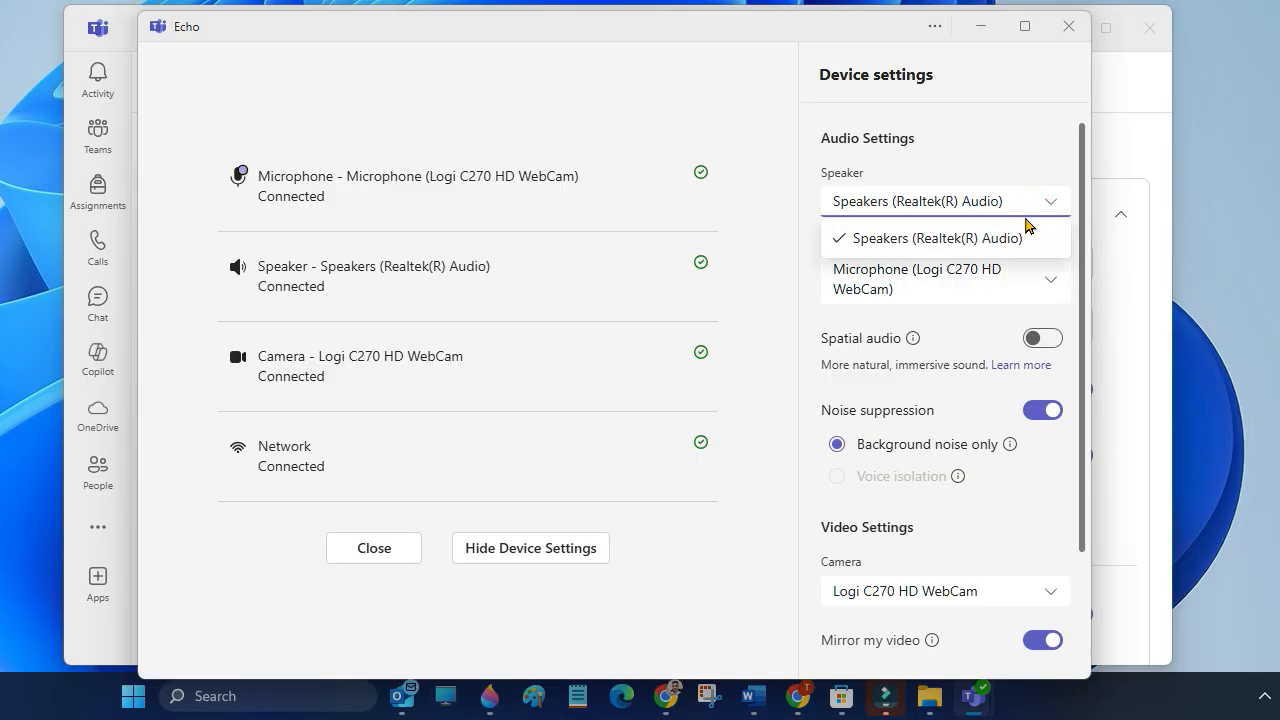
click(928, 238)
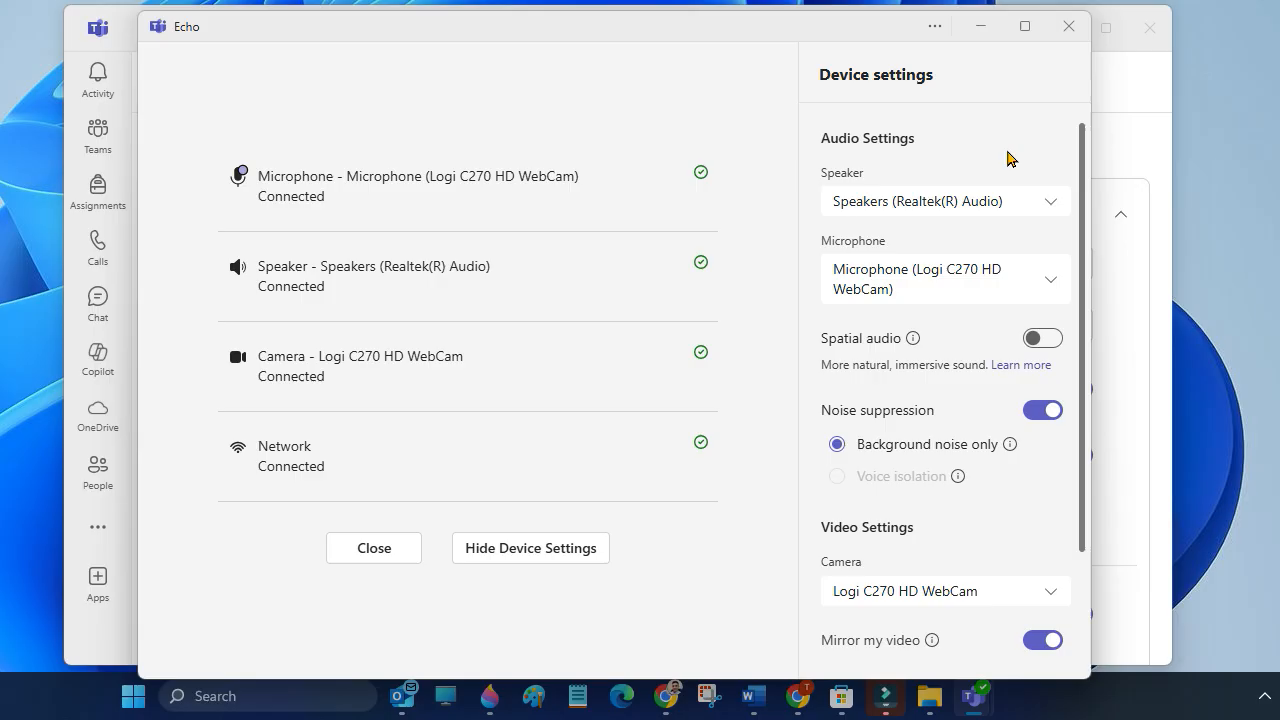
mouse_move(980, 280)
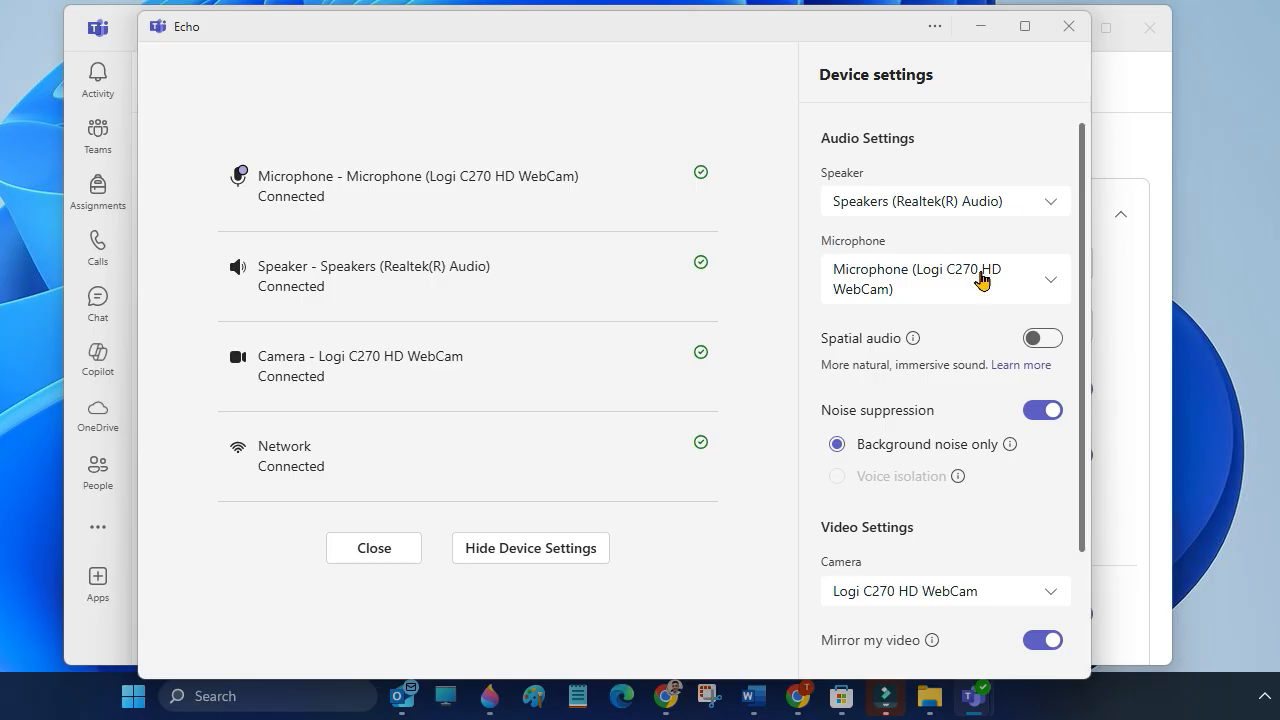
mouse_move(1050, 280)
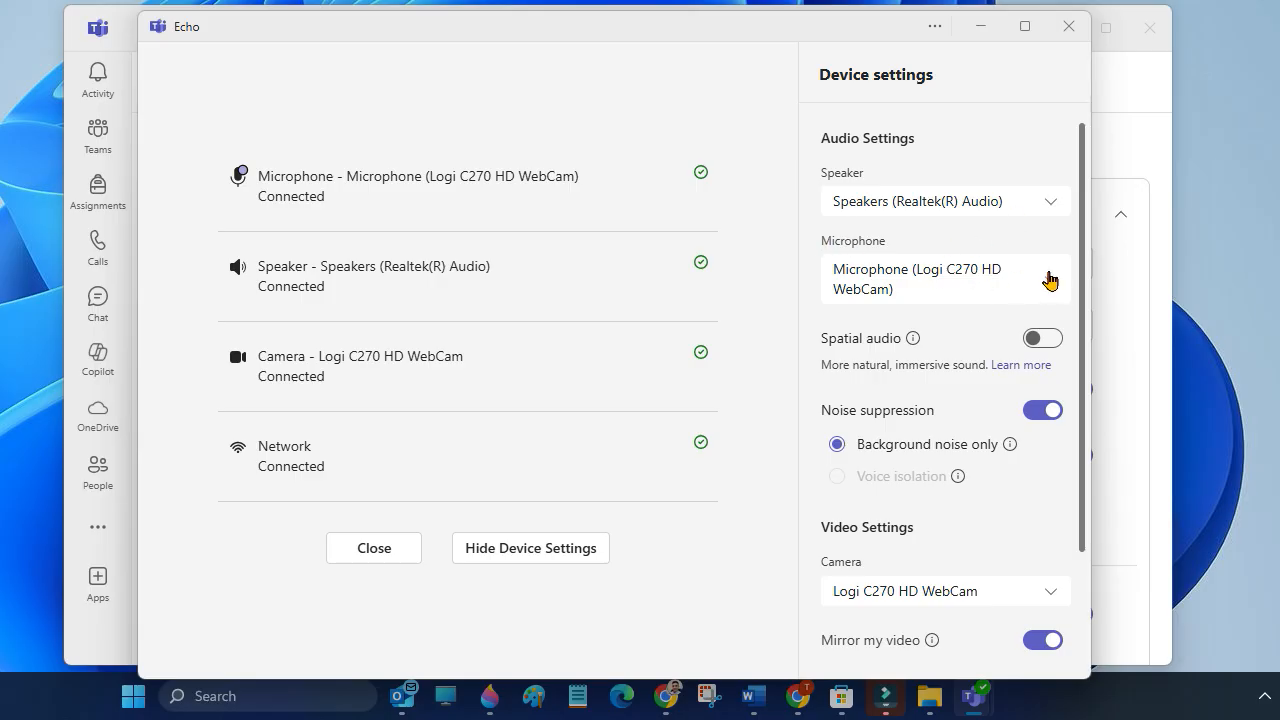
click(944, 278)
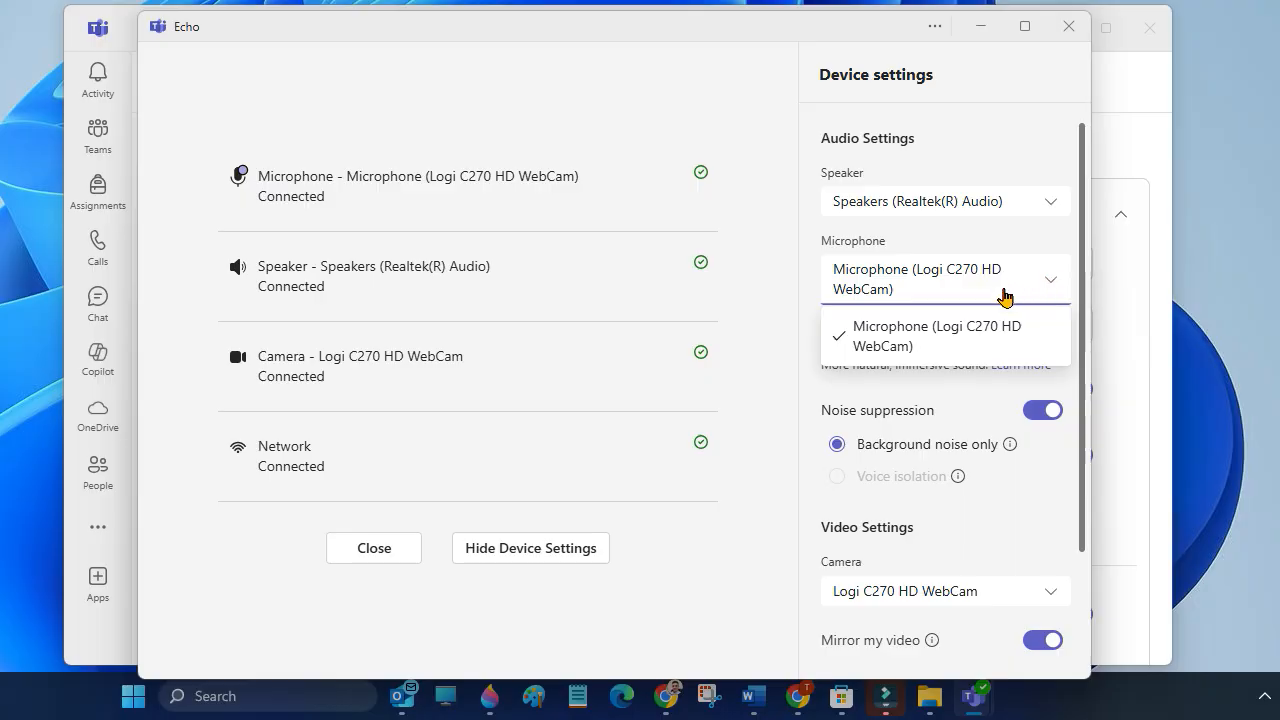
mouse_move(964, 168)
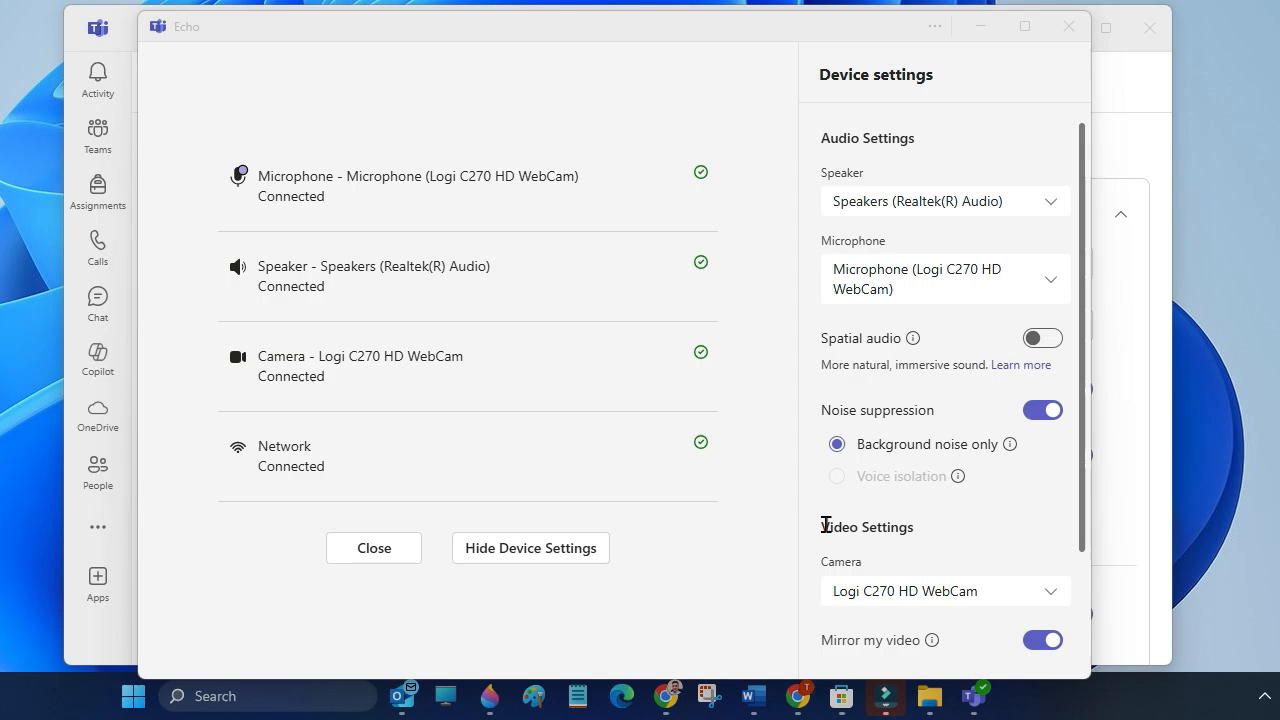
Review the video device settings, then end the Echo test call.
scroll(down, 3)
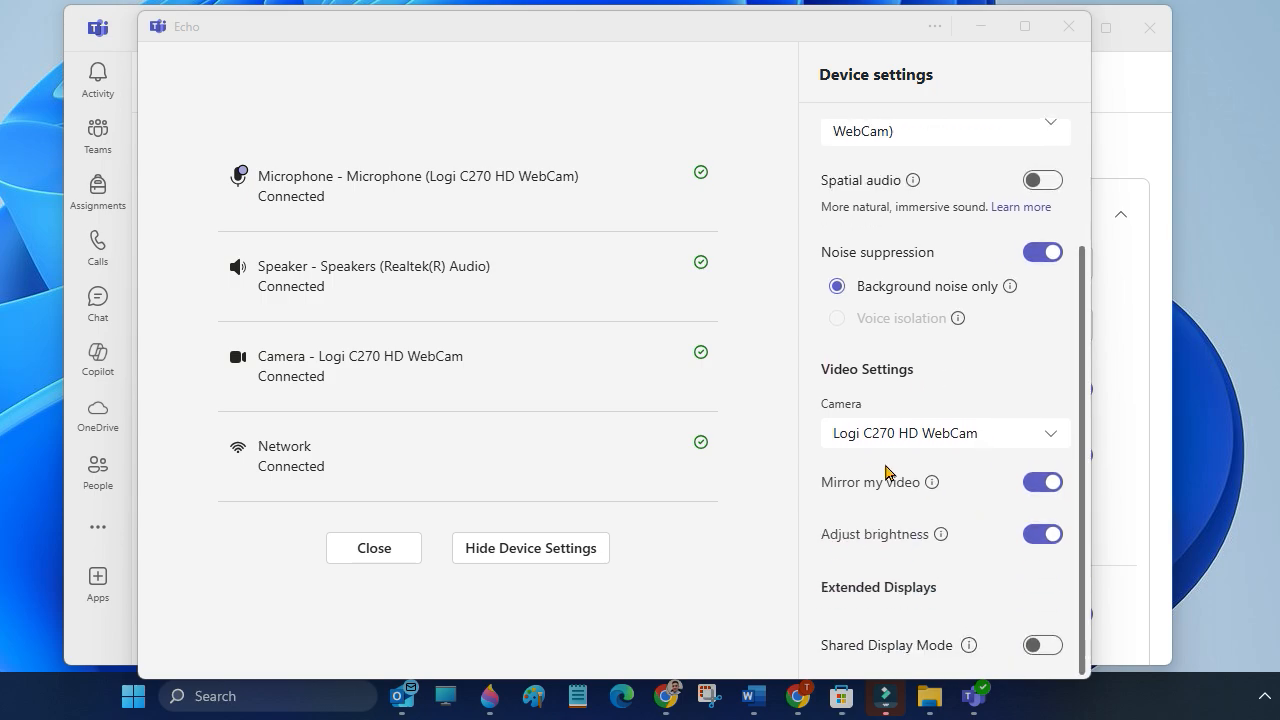
click(944, 432)
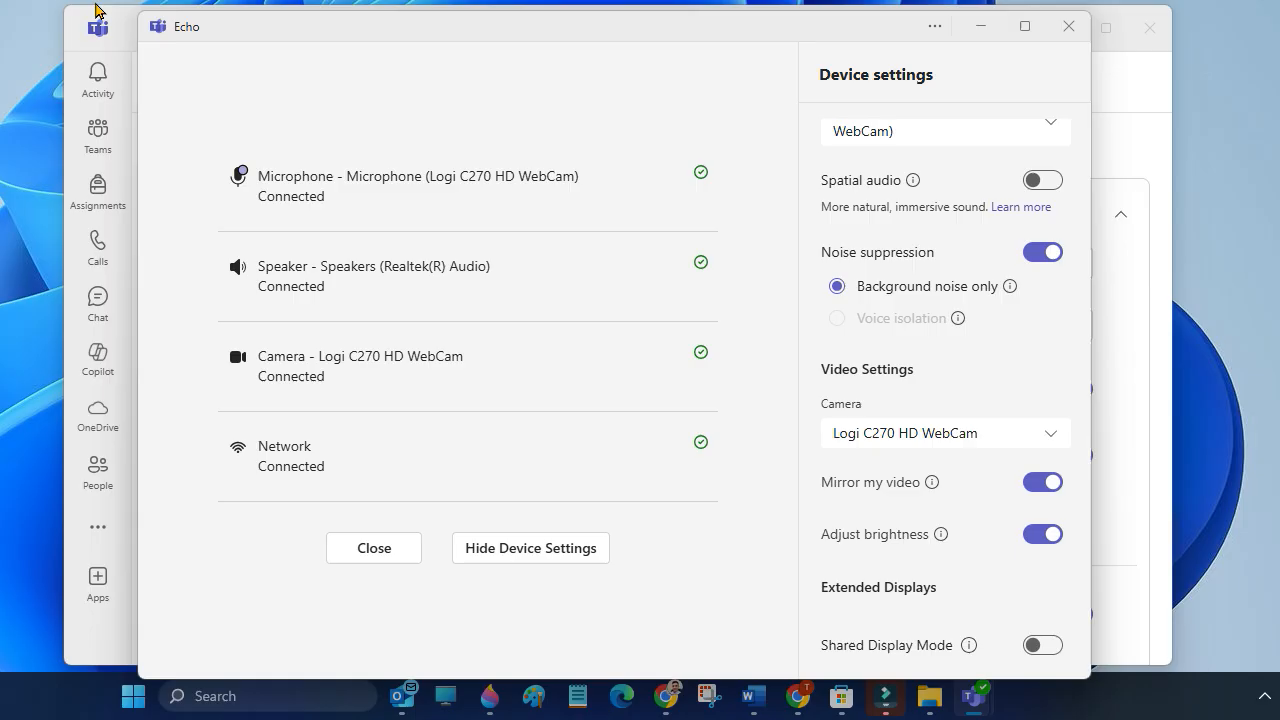
mouse_move(388, 348)
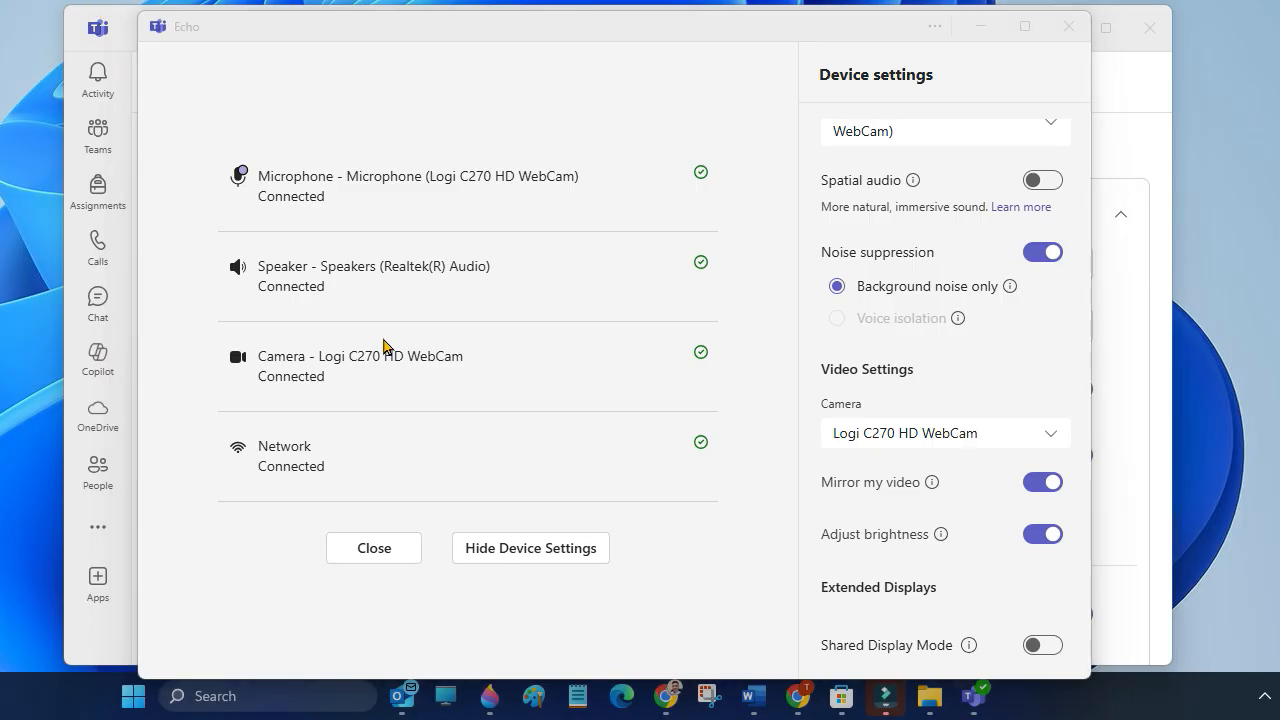
mouse_move(532, 344)
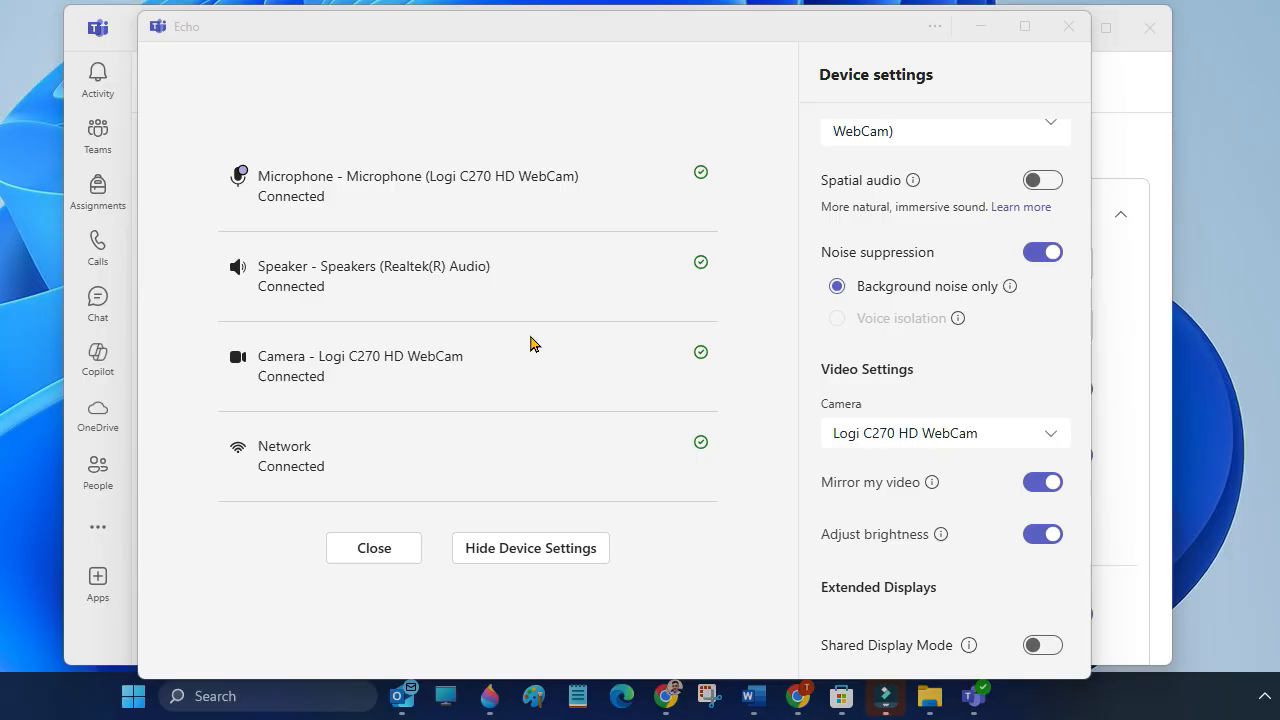
mouse_move(672, 296)
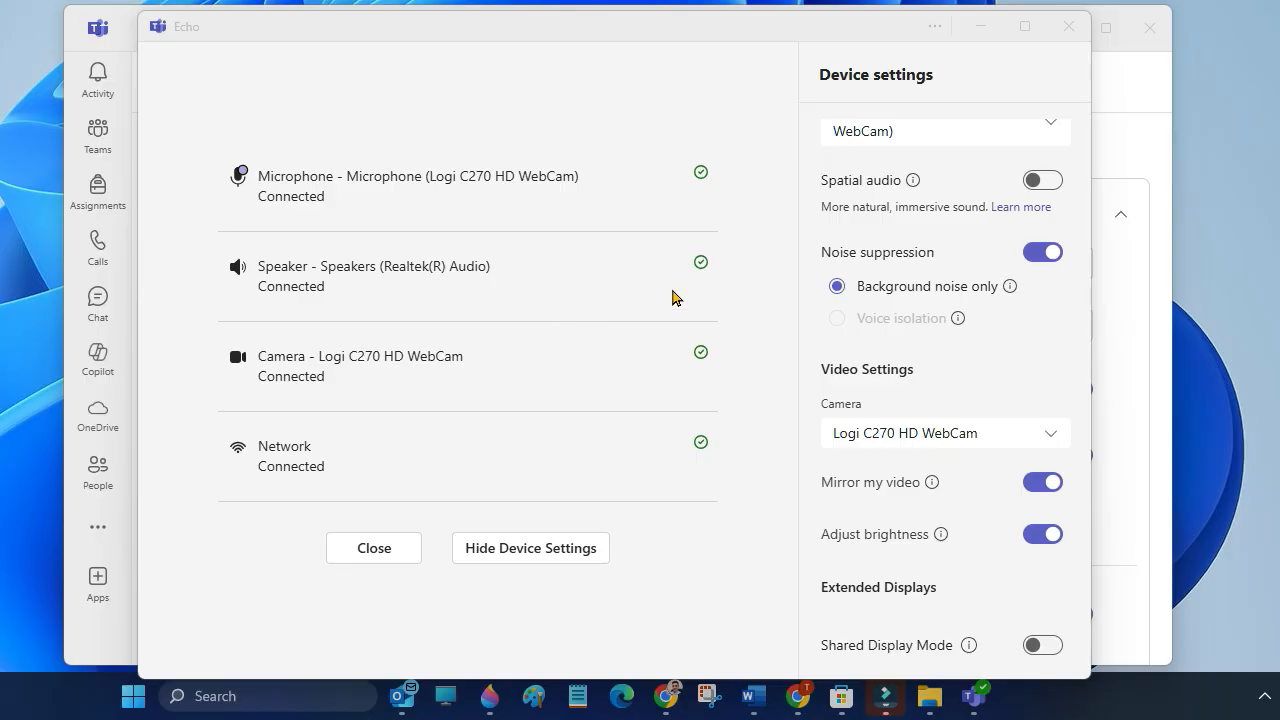
mouse_move(640, 324)
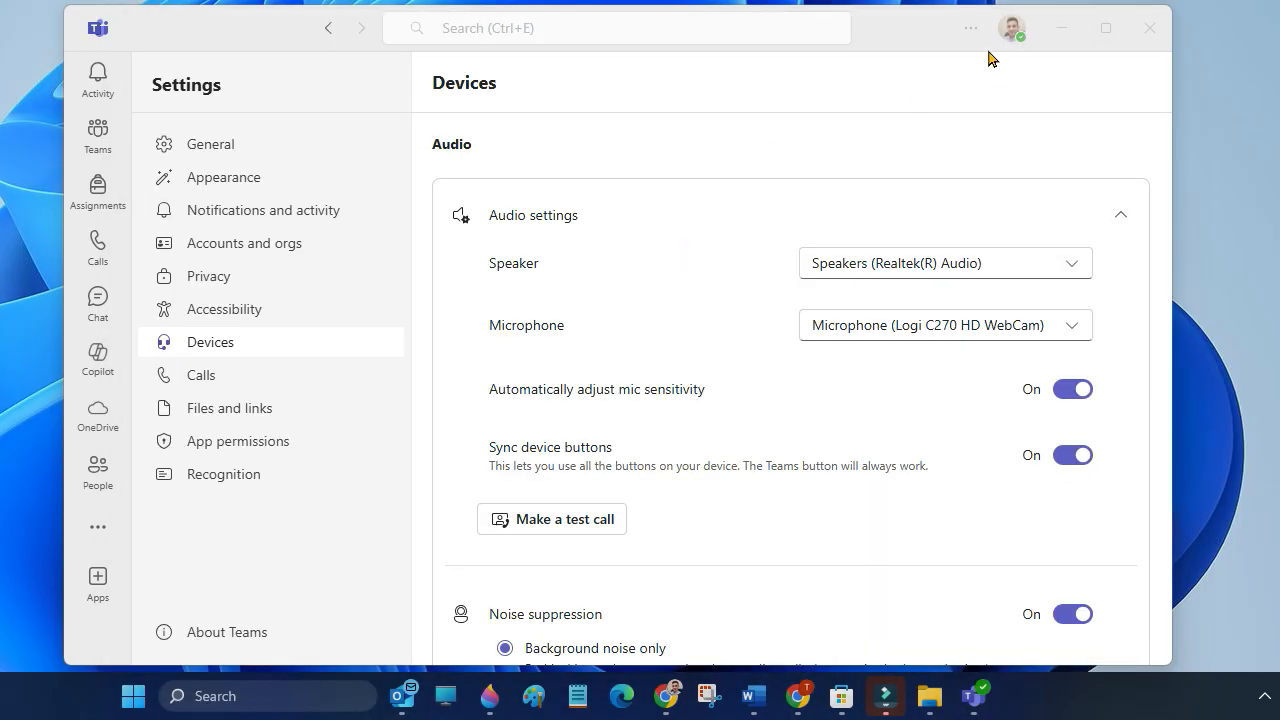
click(968, 28)
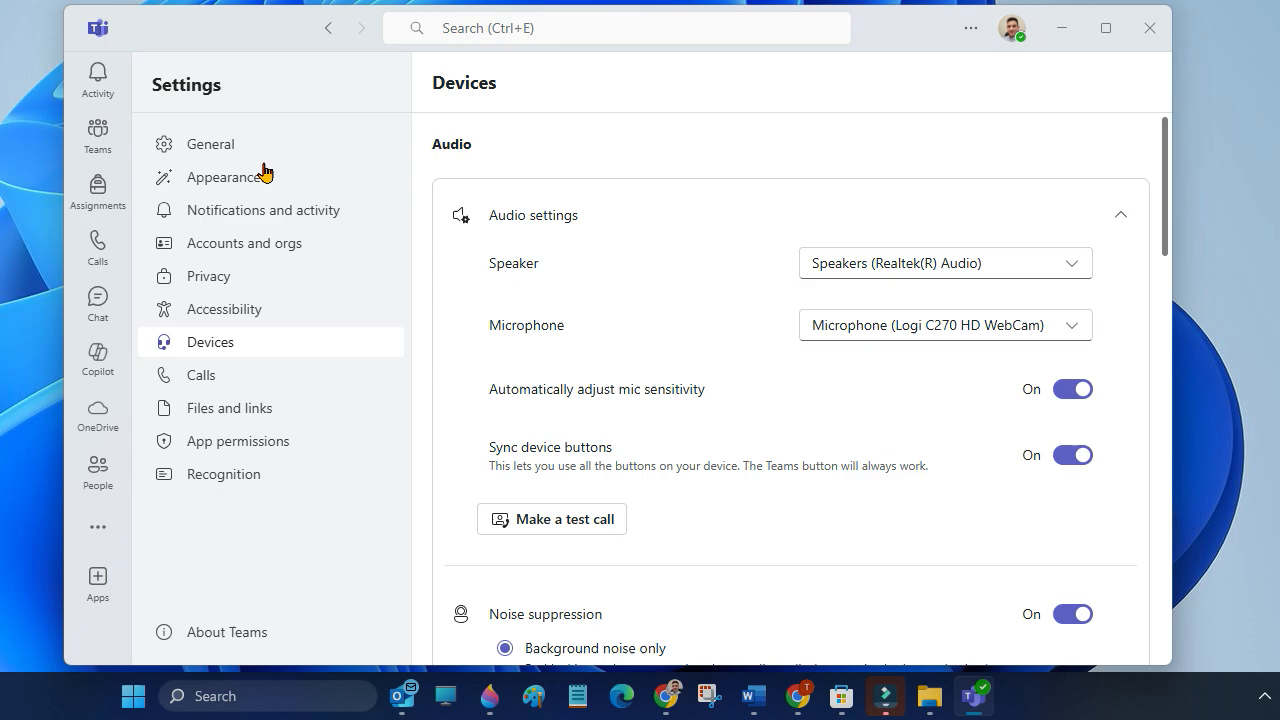
mouse_move(212, 356)
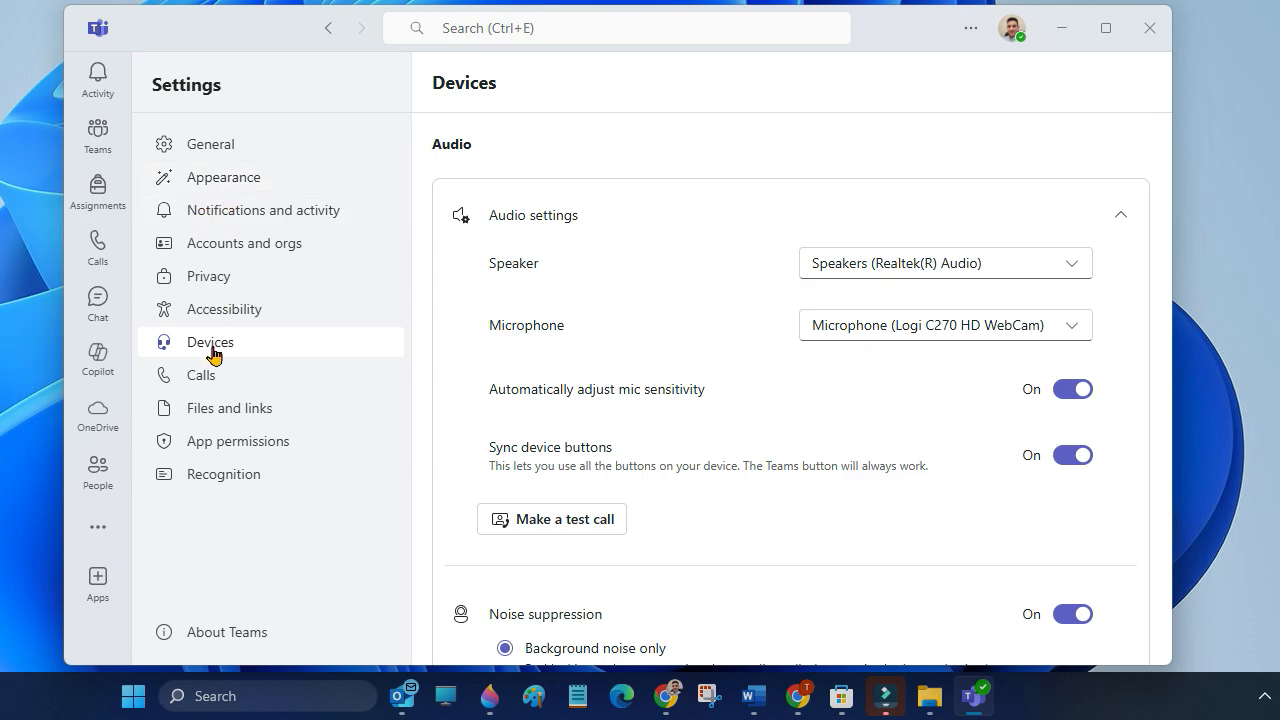
mouse_move(672, 250)
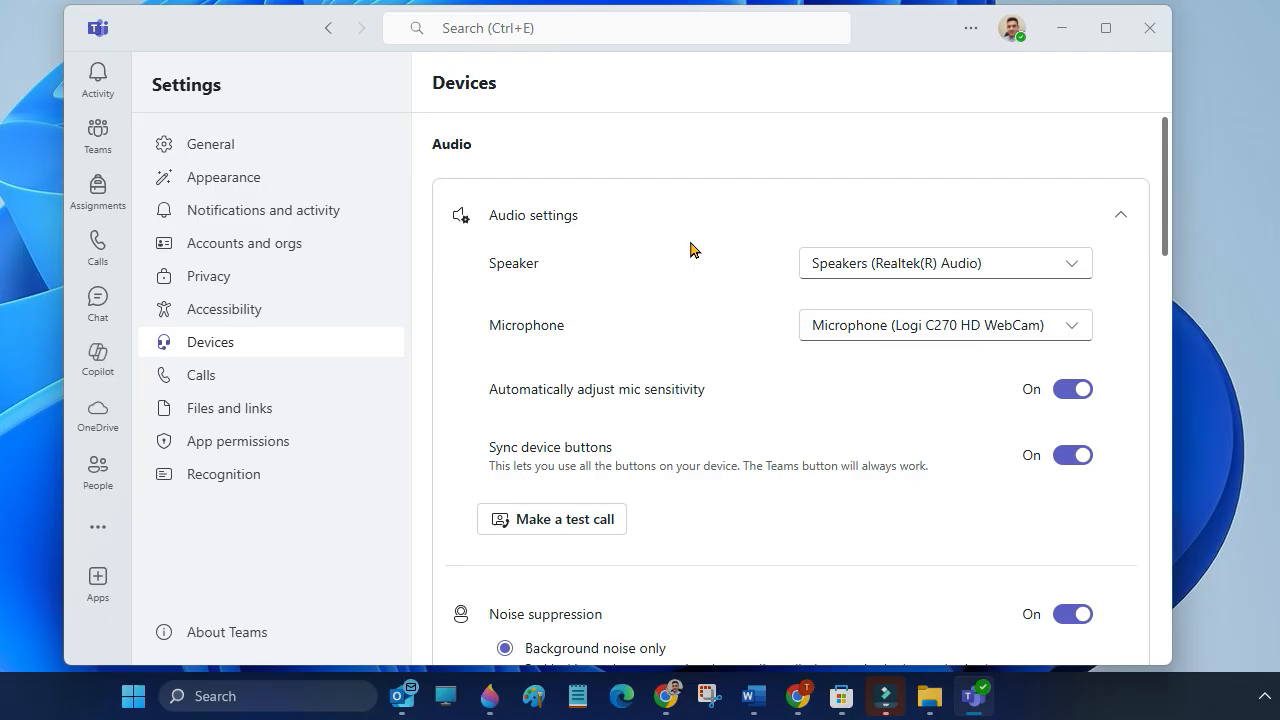
mouse_move(512, 206)
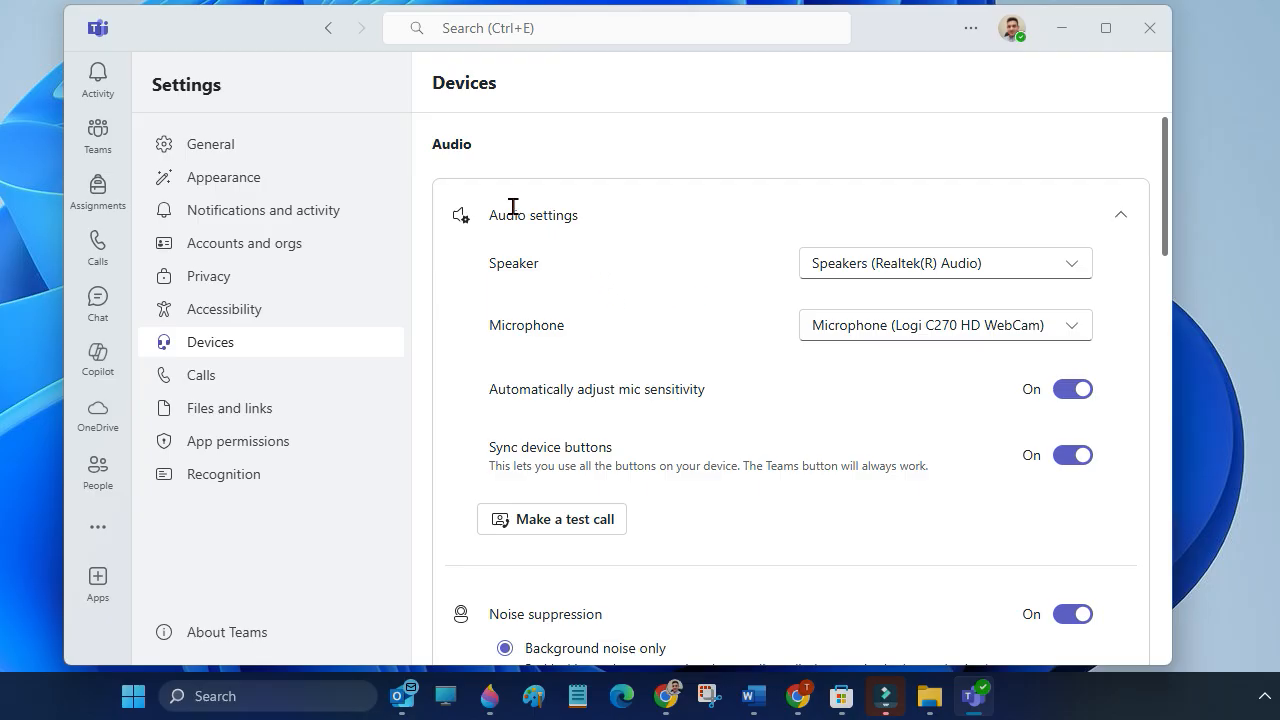
mouse_move(556, 214)
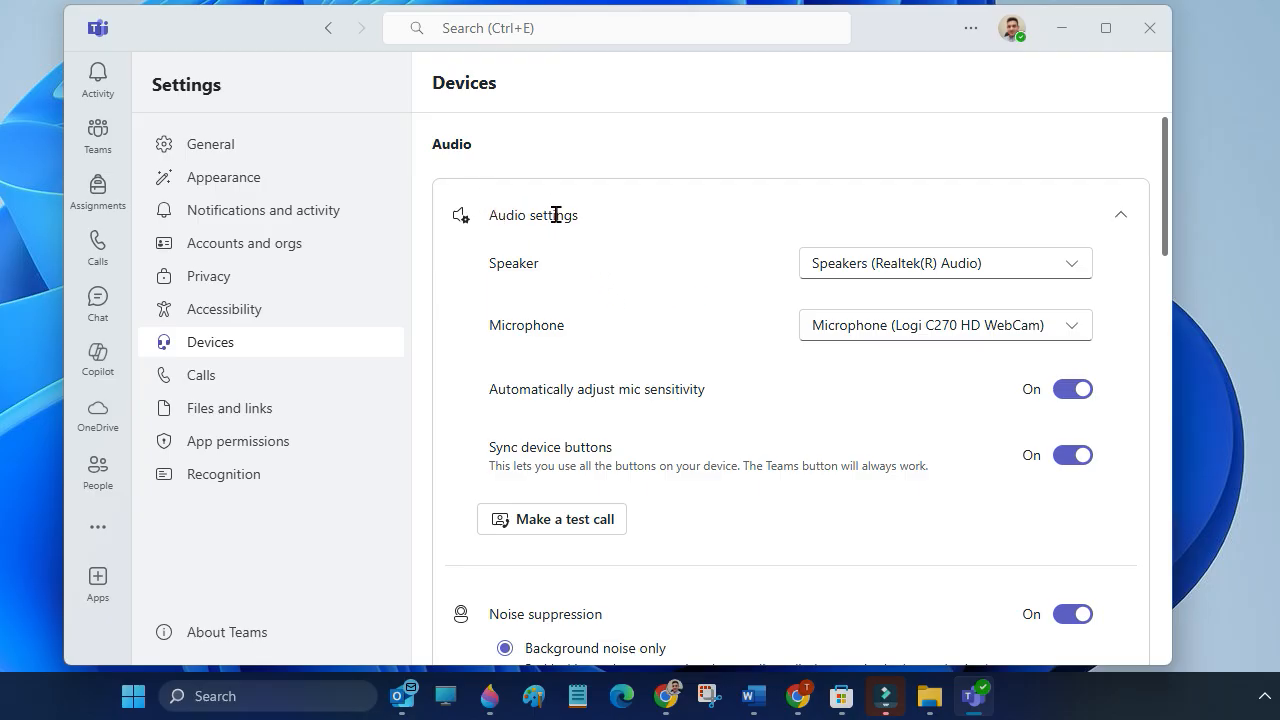
mouse_move(934, 272)
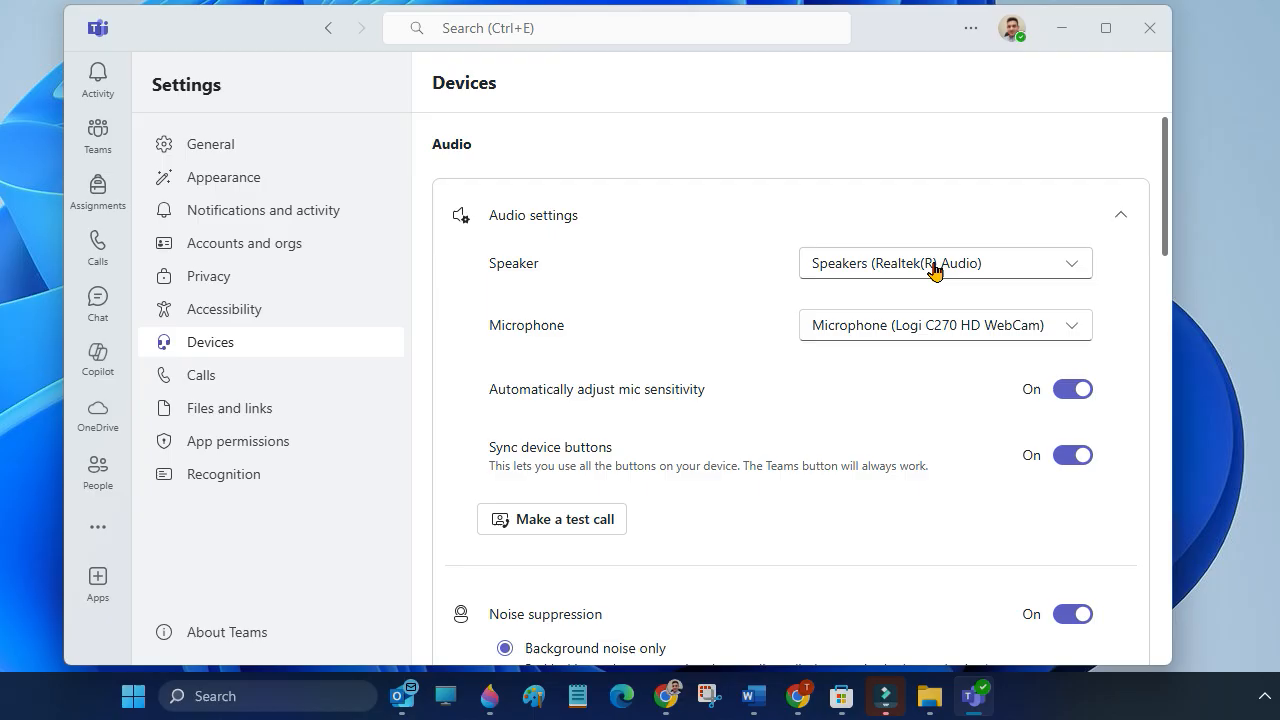
click(944, 264)
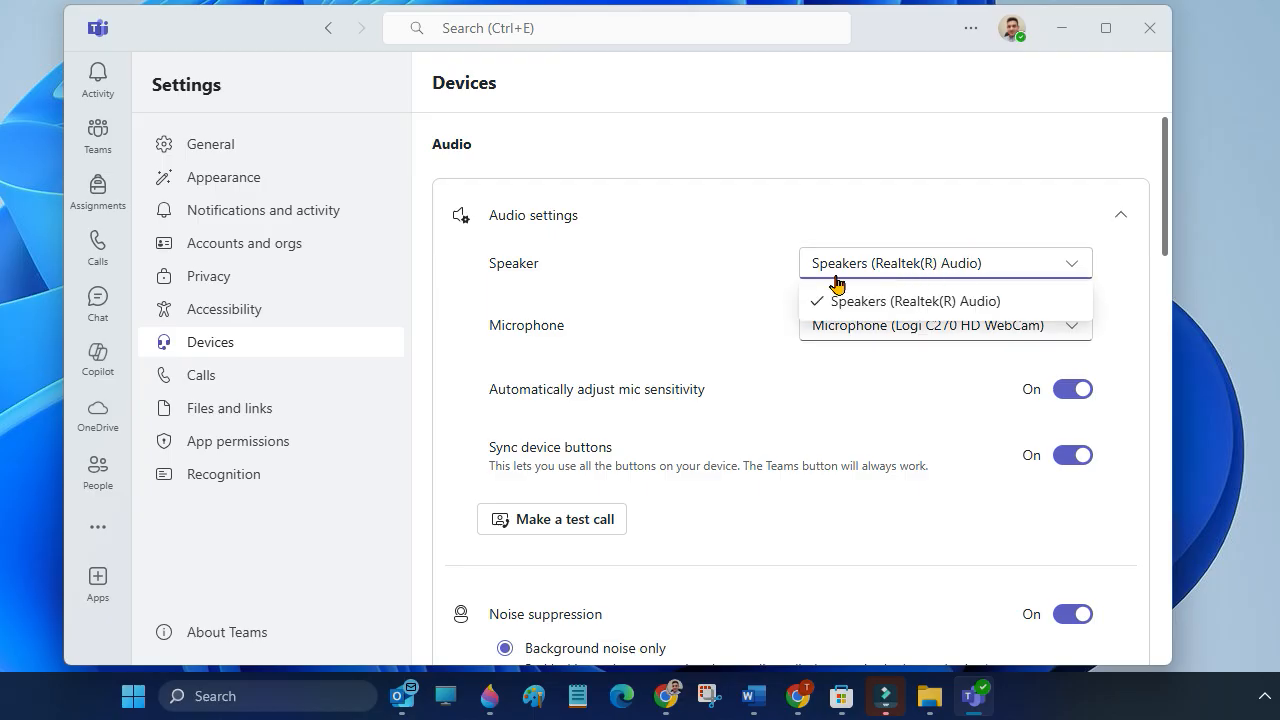
click(910, 300)
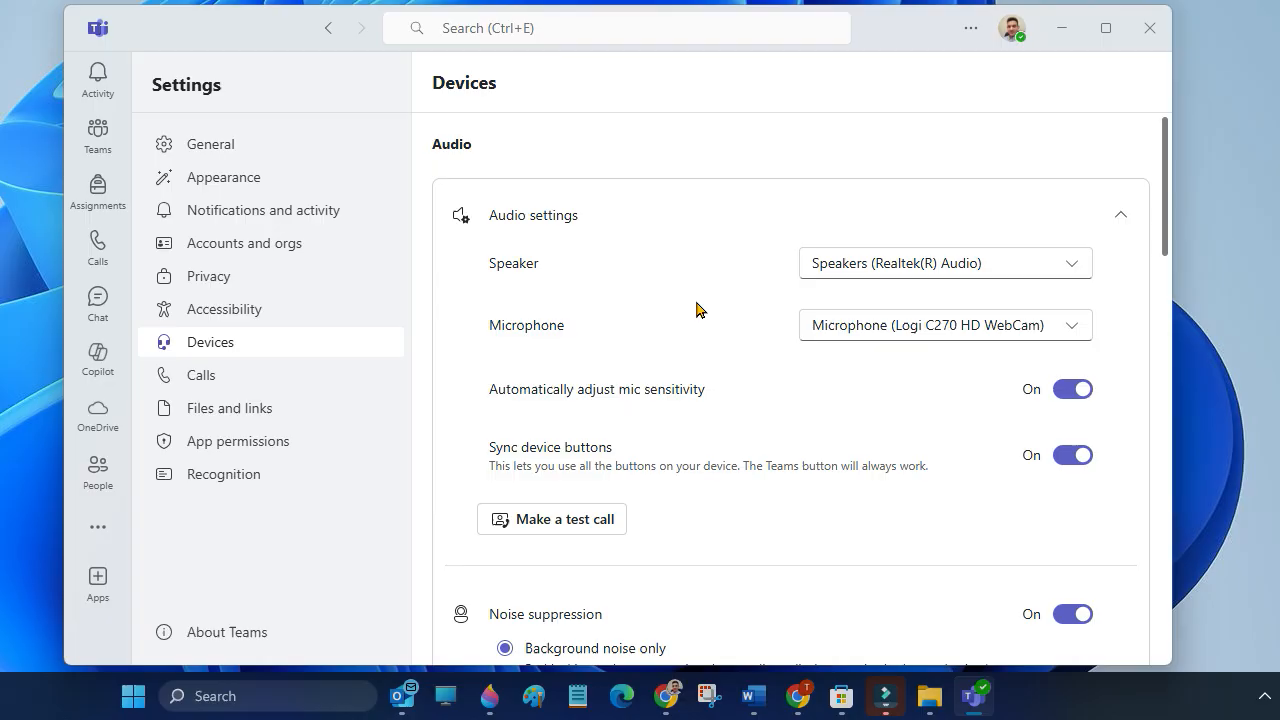
mouse_move(296, 100)
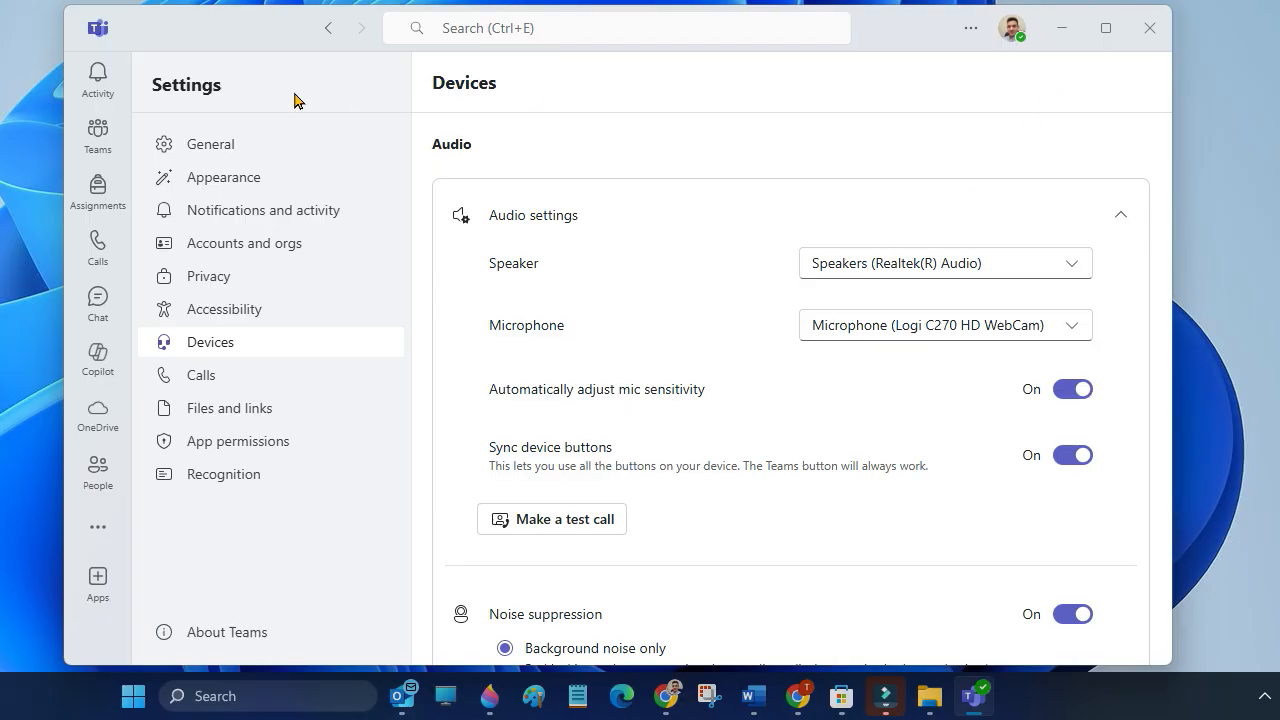
mouse_move(96, 136)
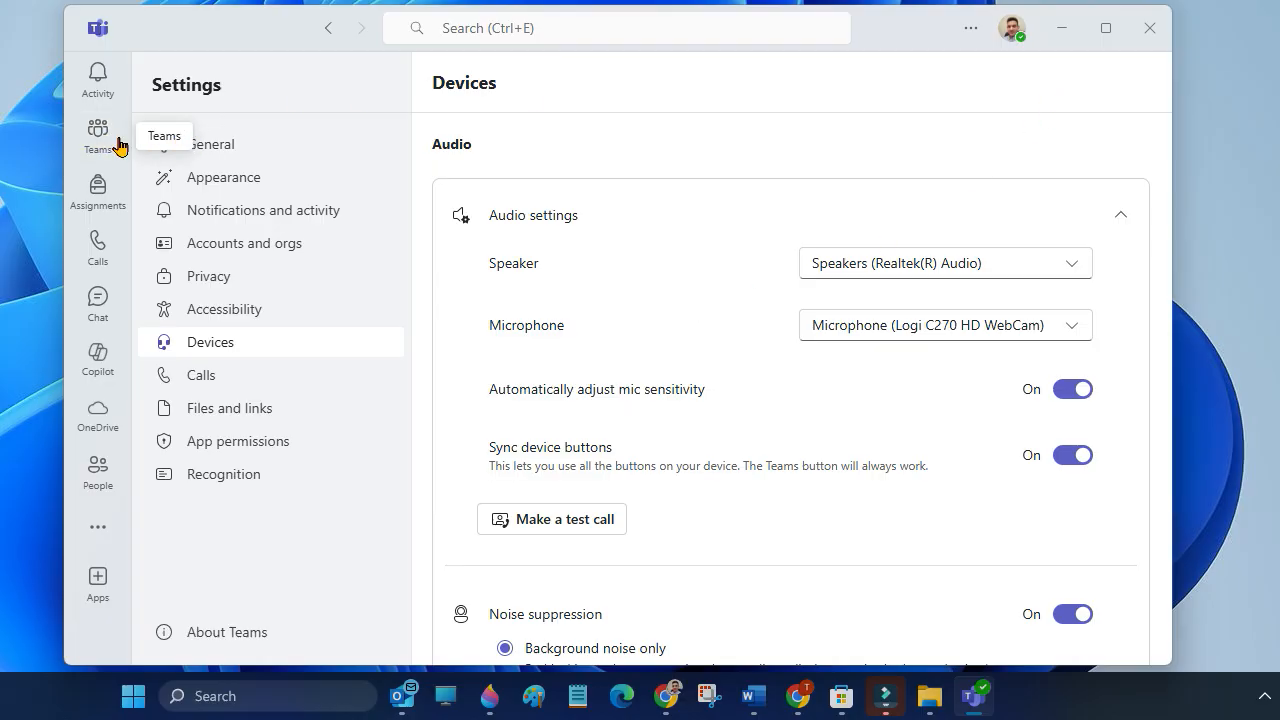